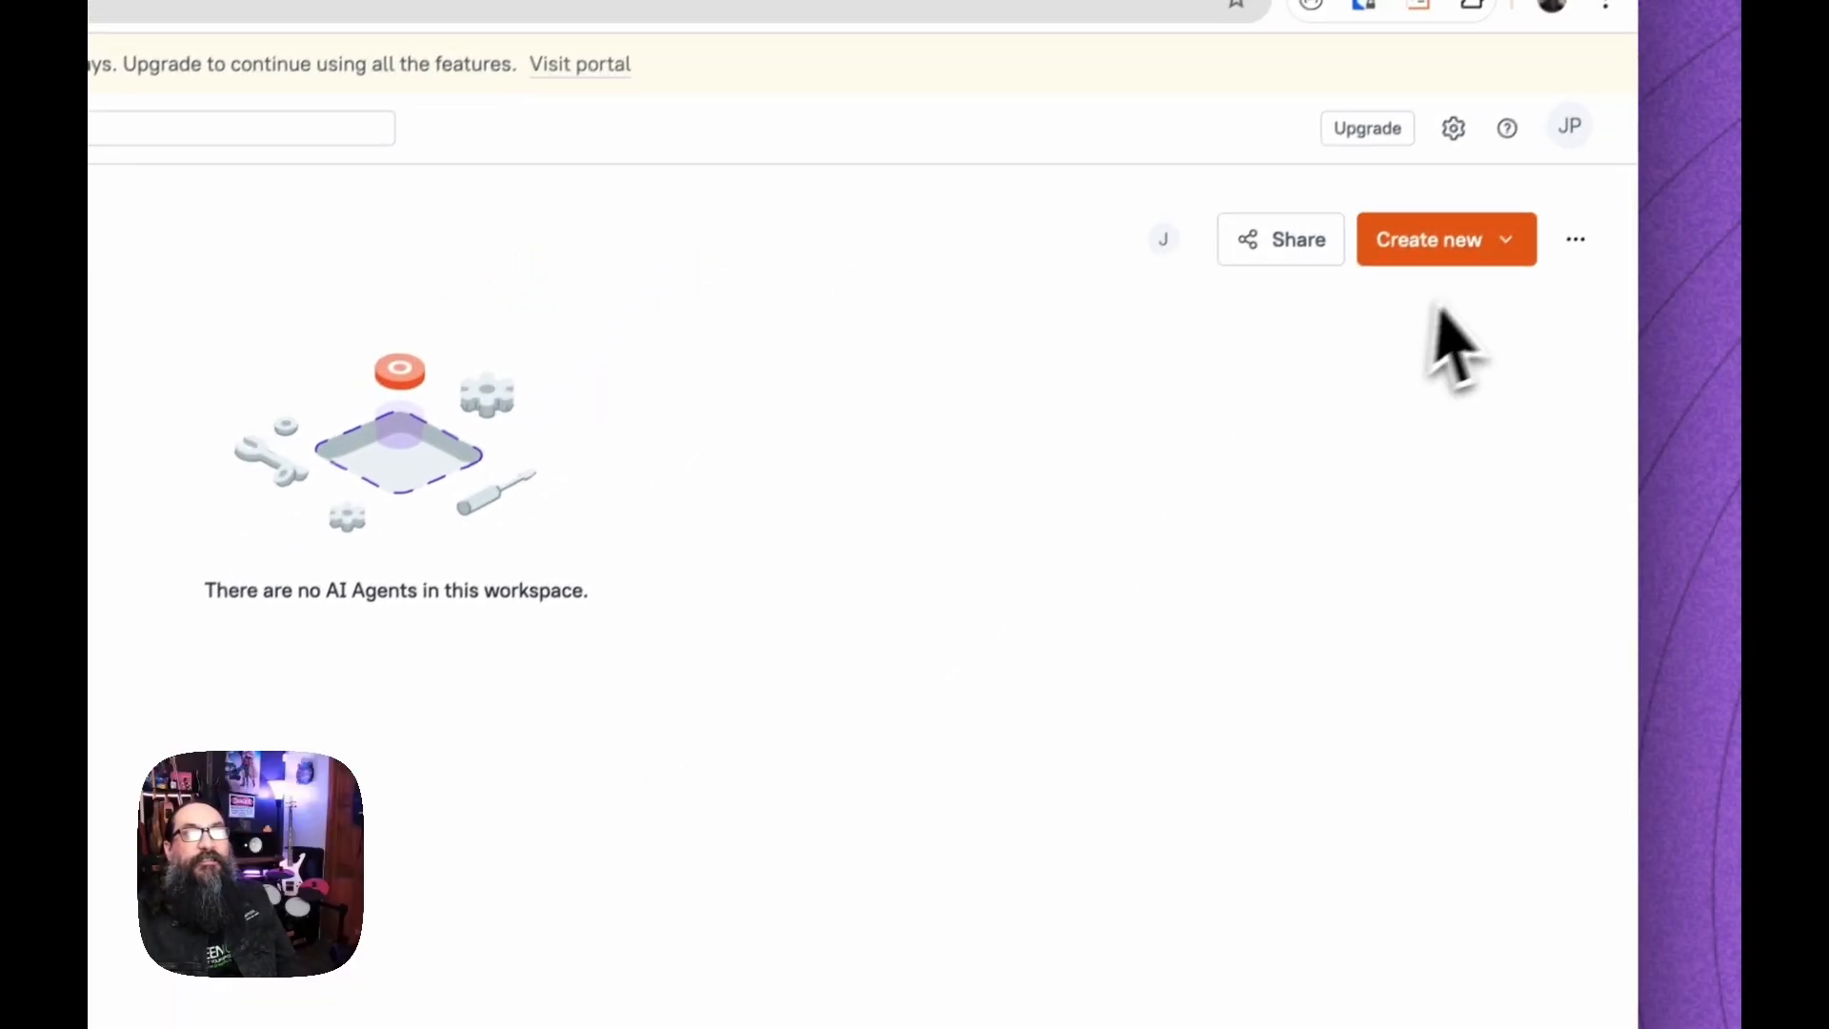
Start a new AI Agent from the workspace's Create new menu, bringing up the agent templates
left_click(1429, 240)
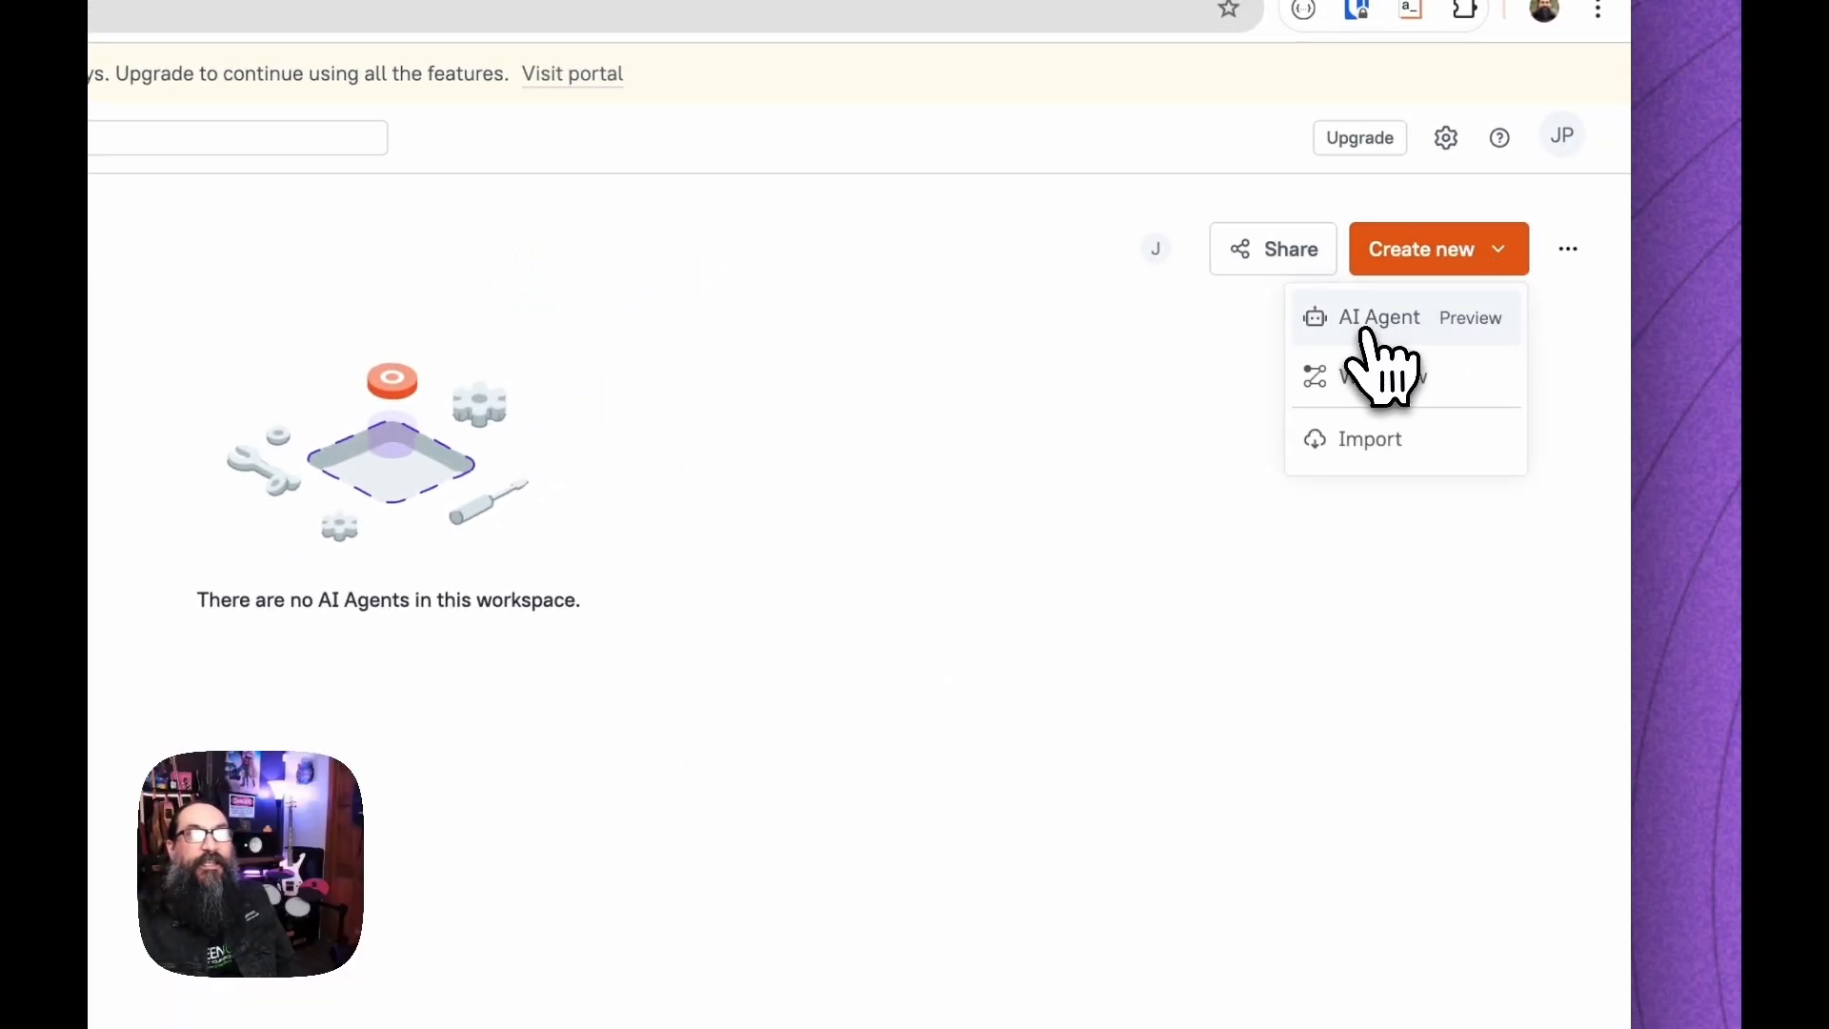
left_click(1379, 318)
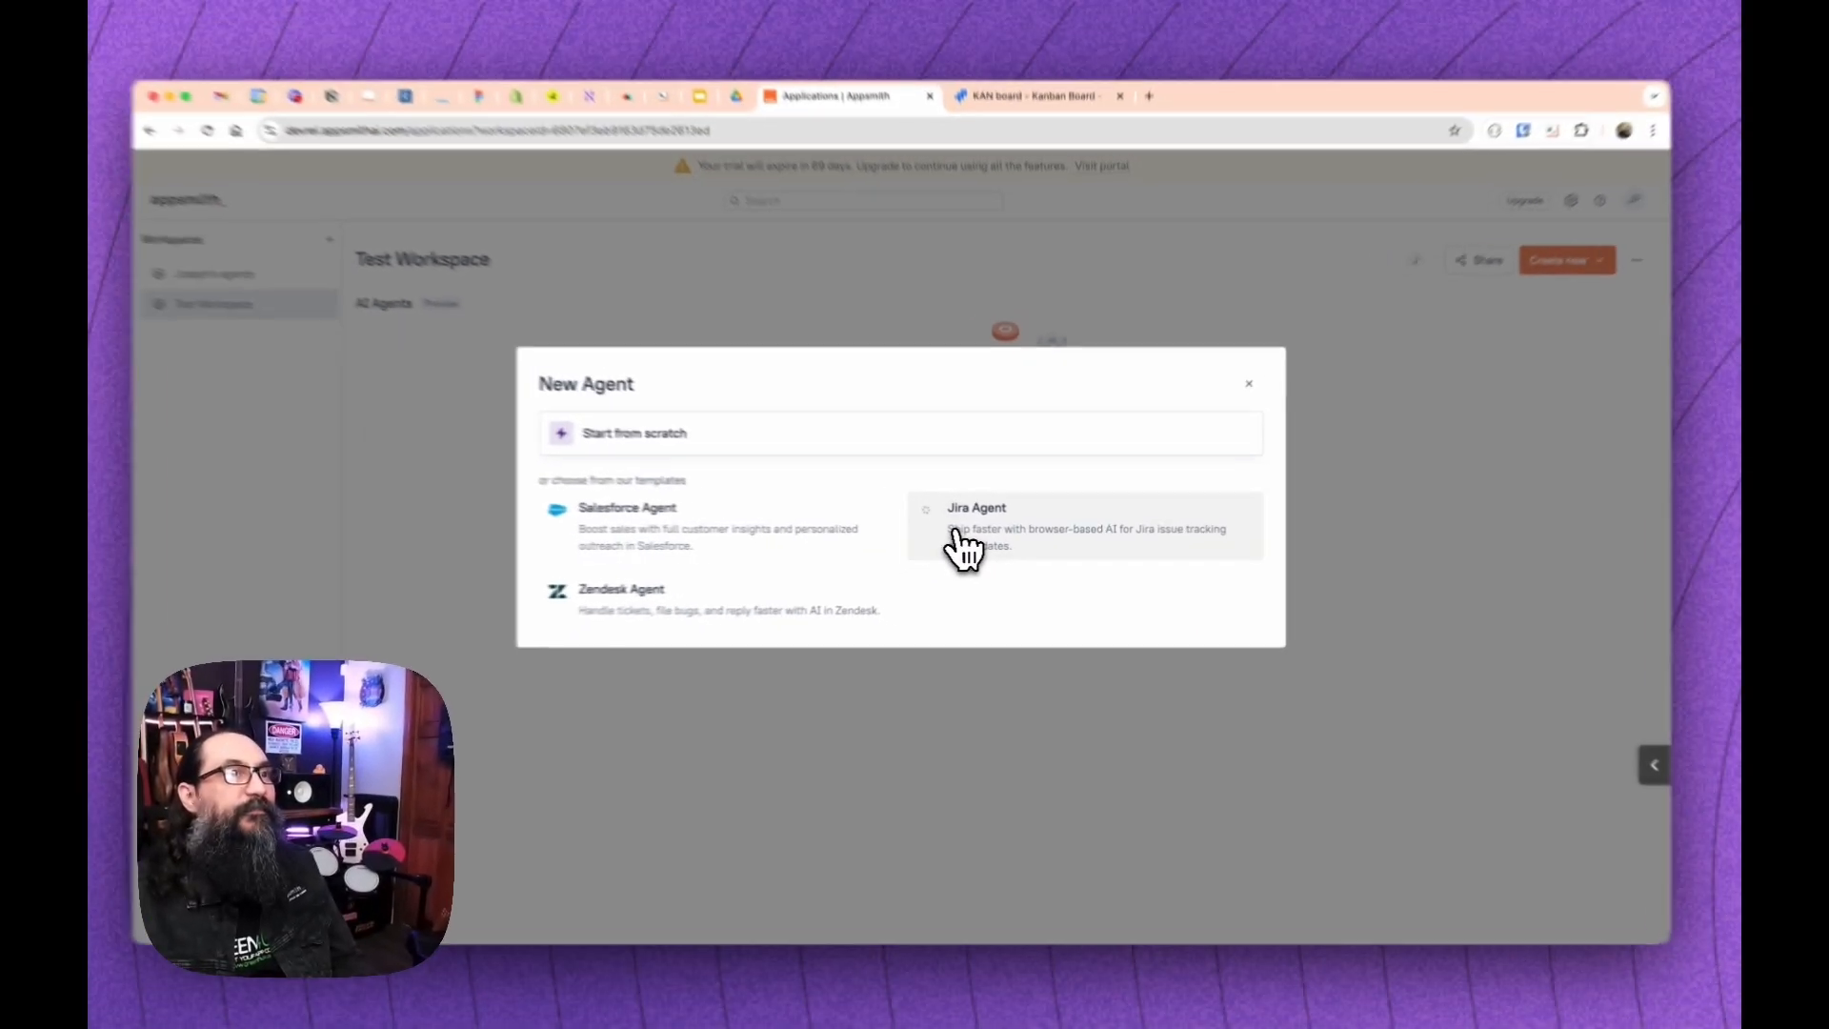
Create a Jira Agent from the template and accept the Atlassian permissions for its Jira data source
left_click(976, 507)
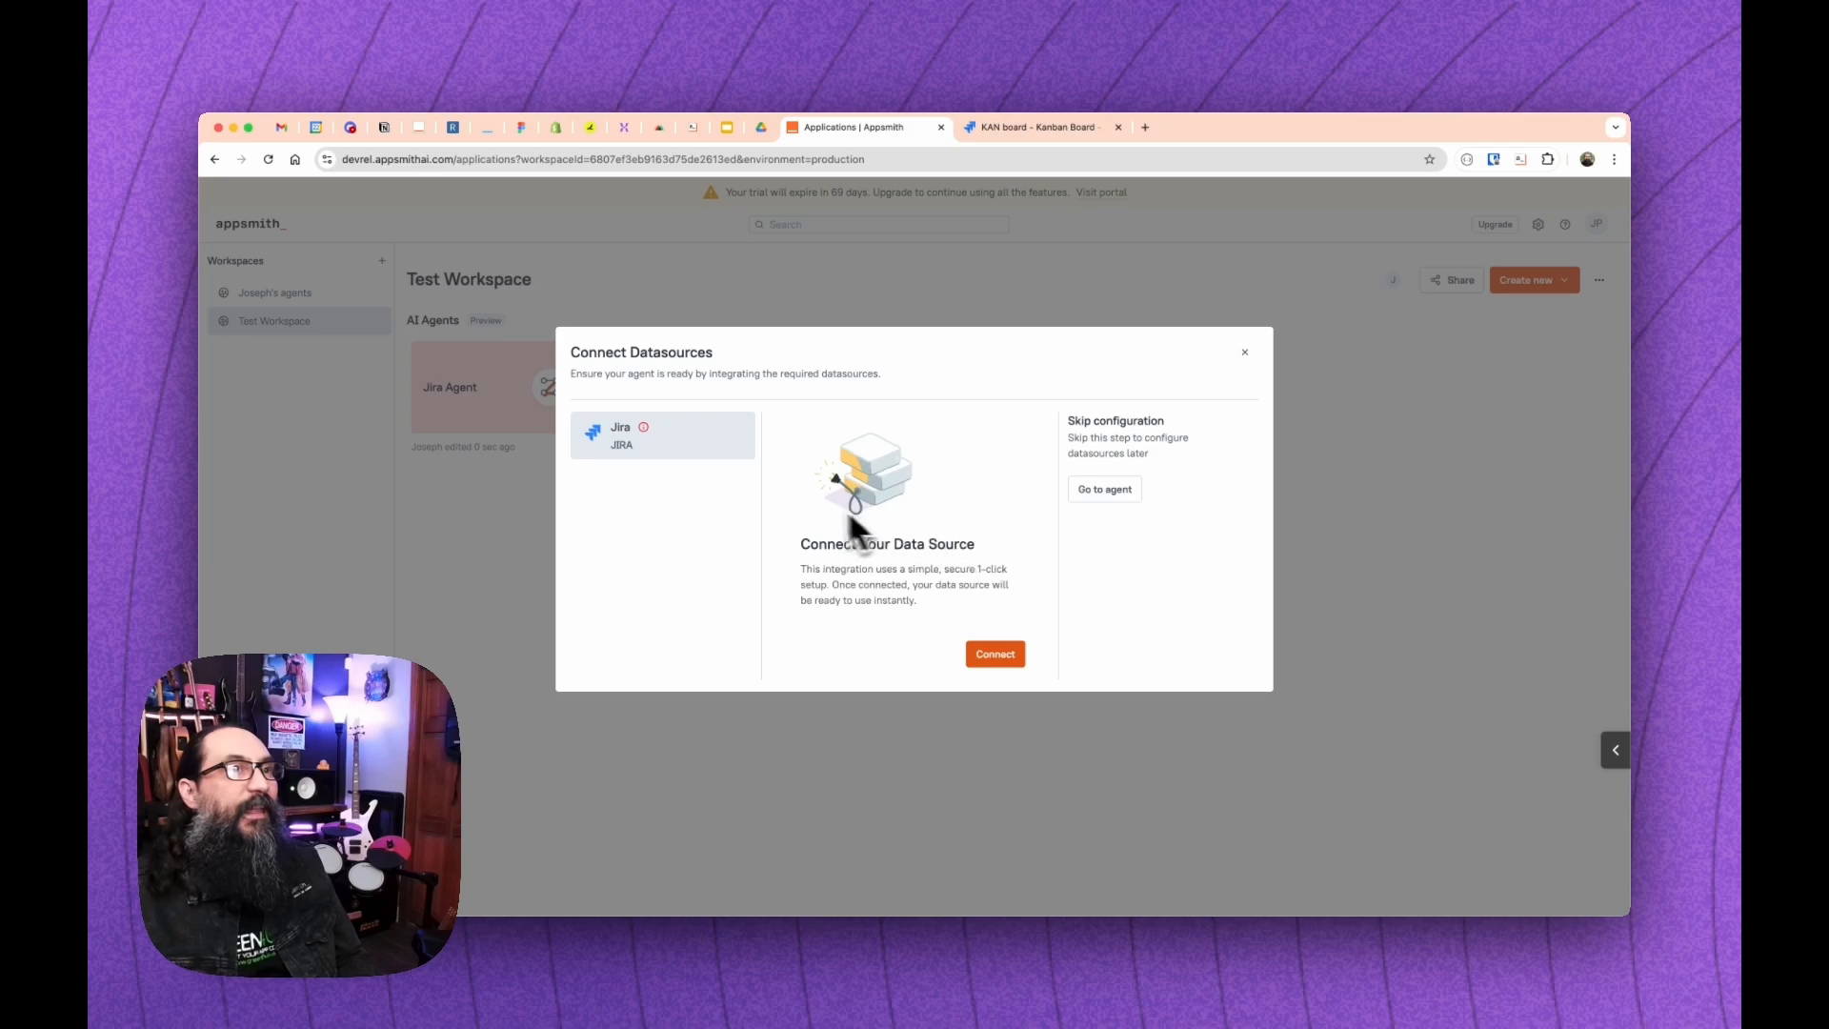
mouse_move(769, 512)
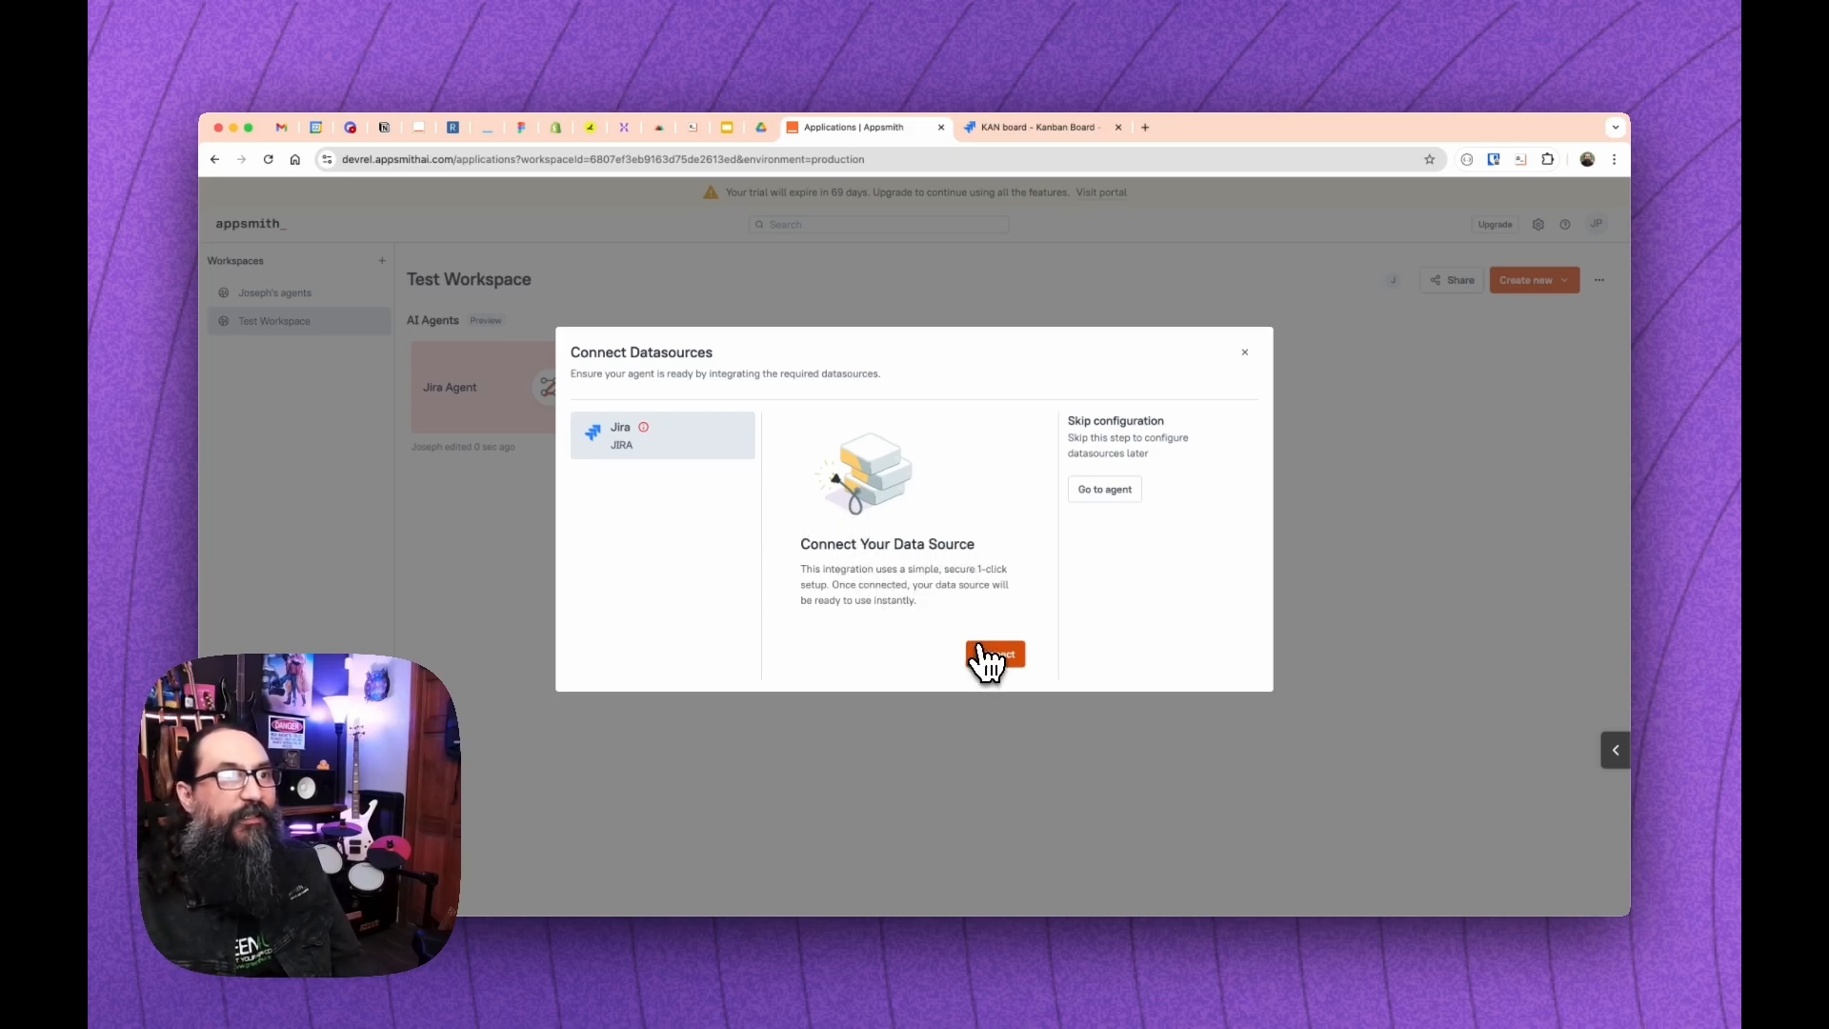
left_click(994, 654)
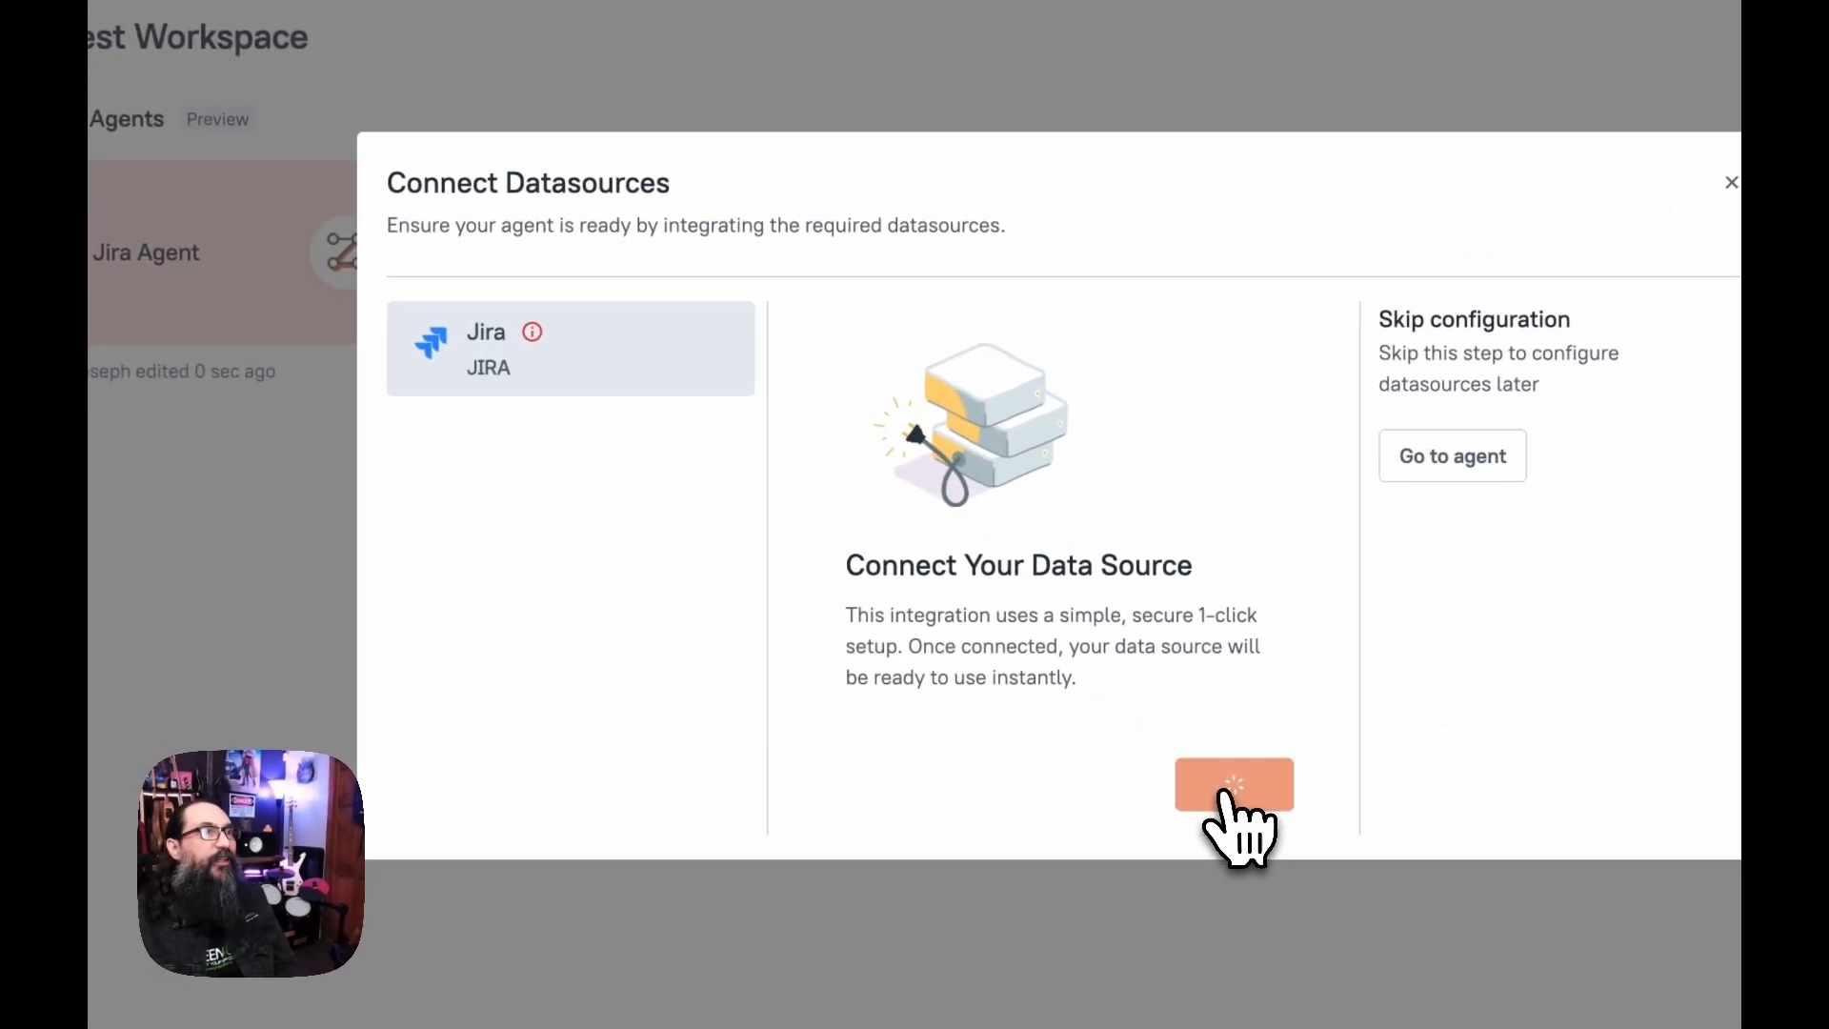
left_click(1232, 783)
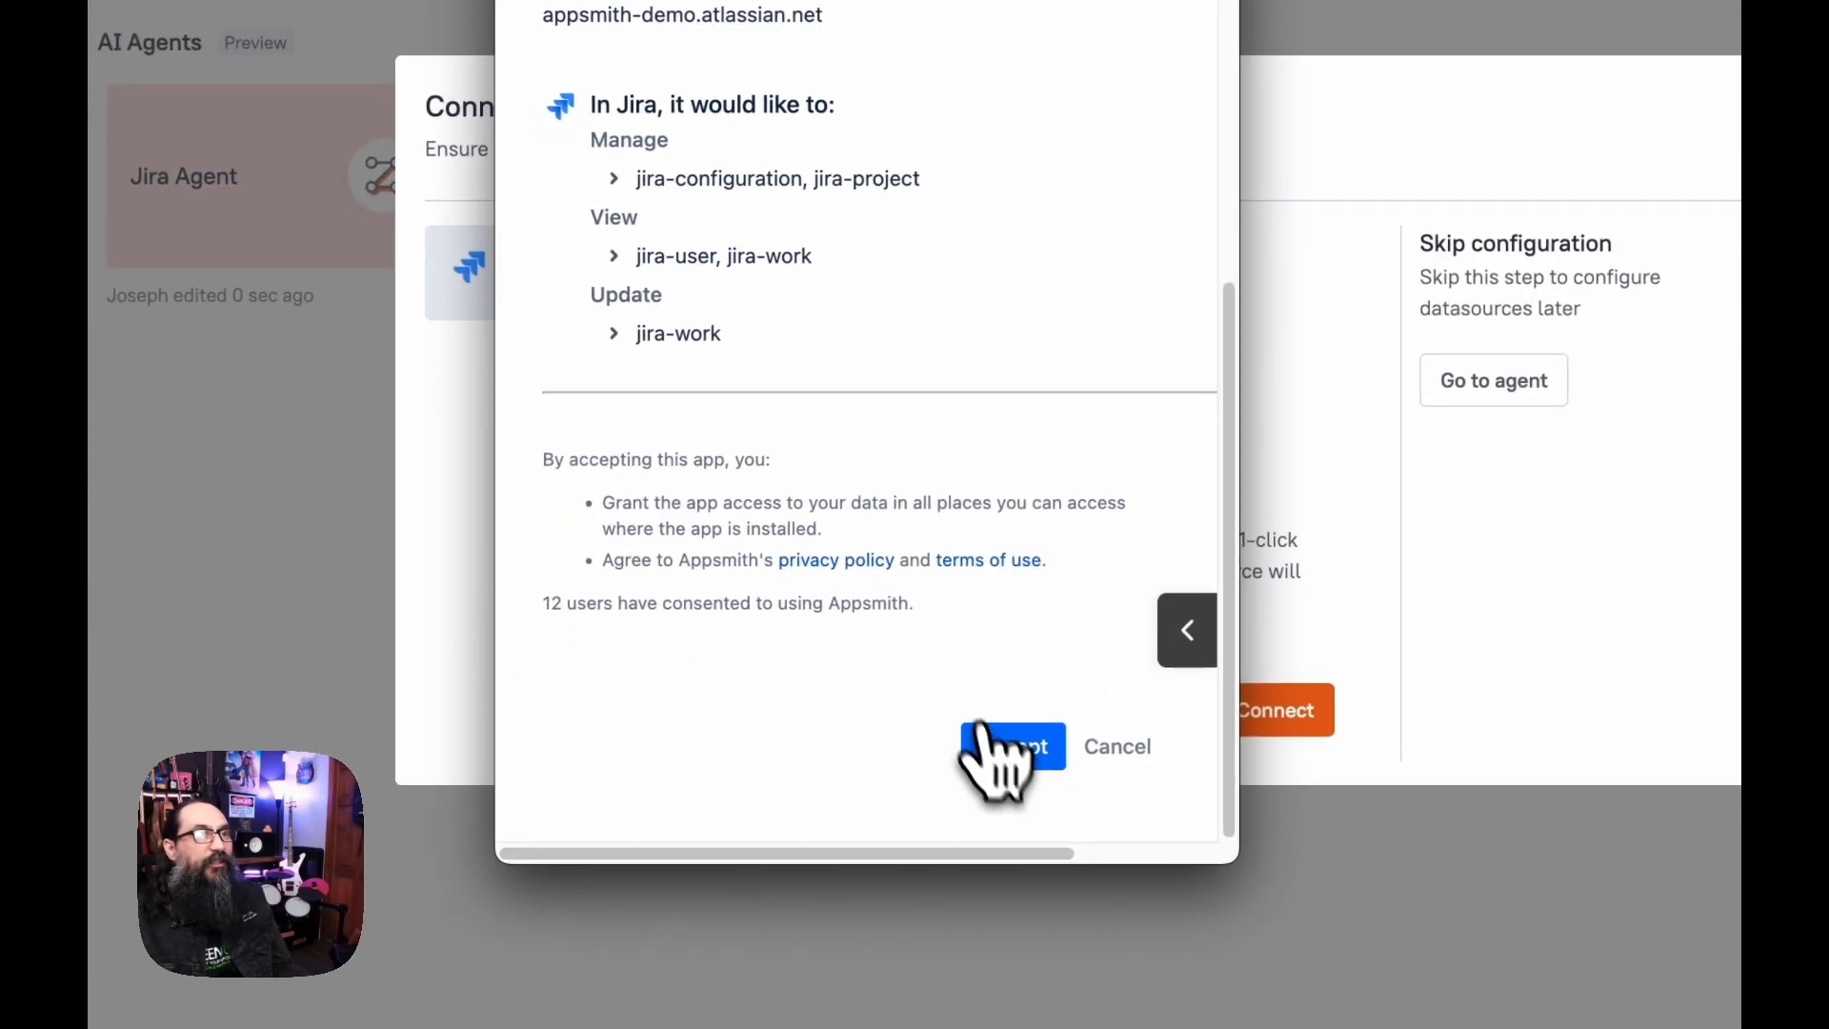
left_click(1009, 747)
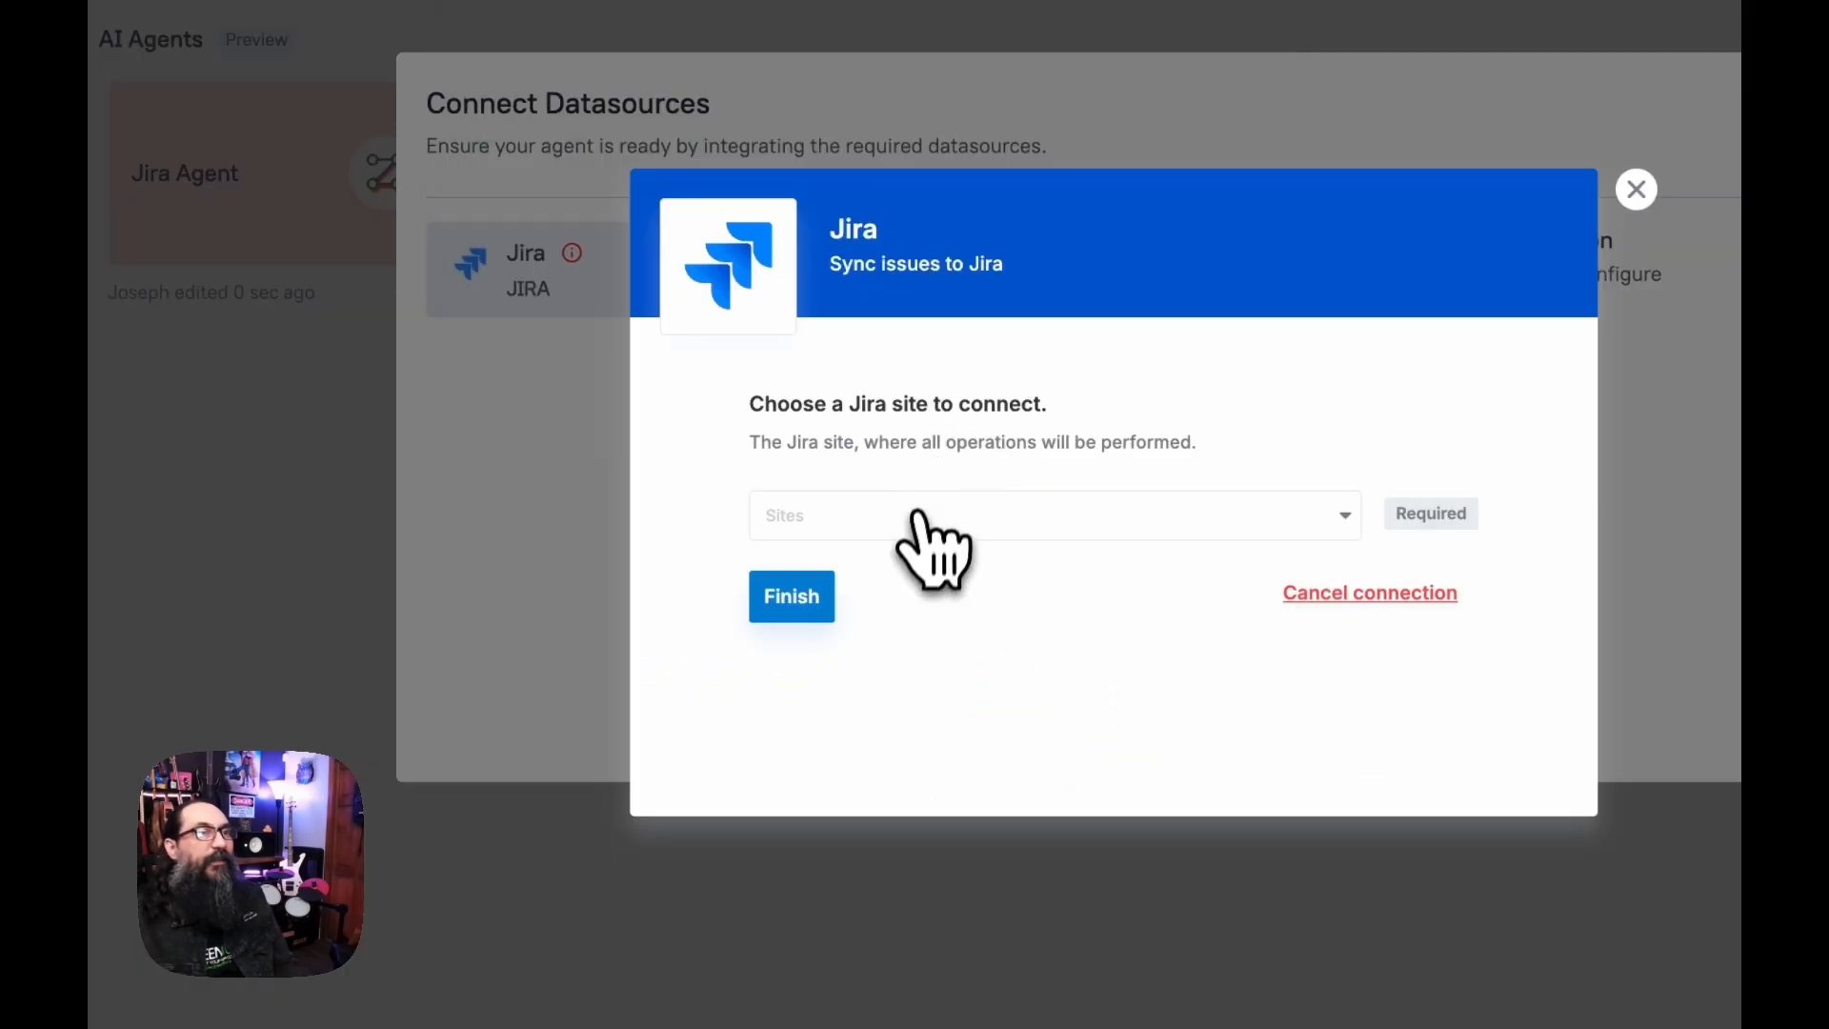
Connect the agent to the appsmith-demo Jira site and finish the setup
left_click(1049, 514)
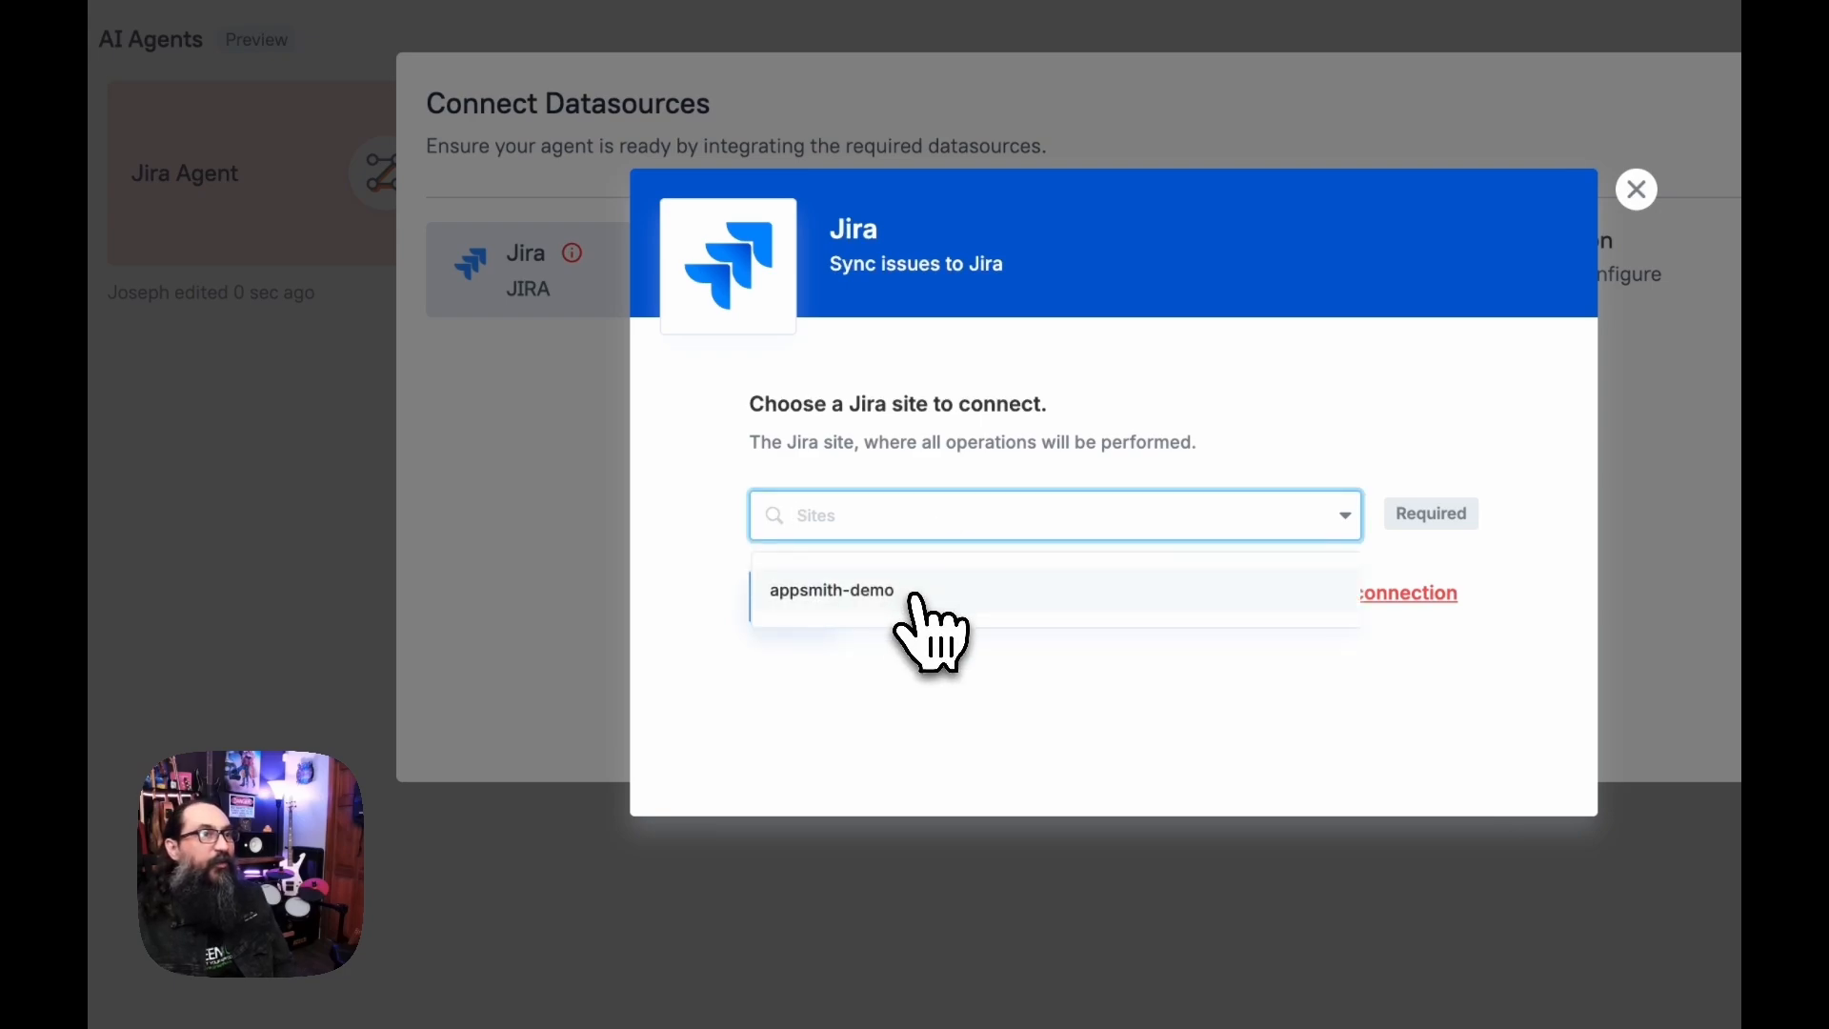
left_click(830, 588)
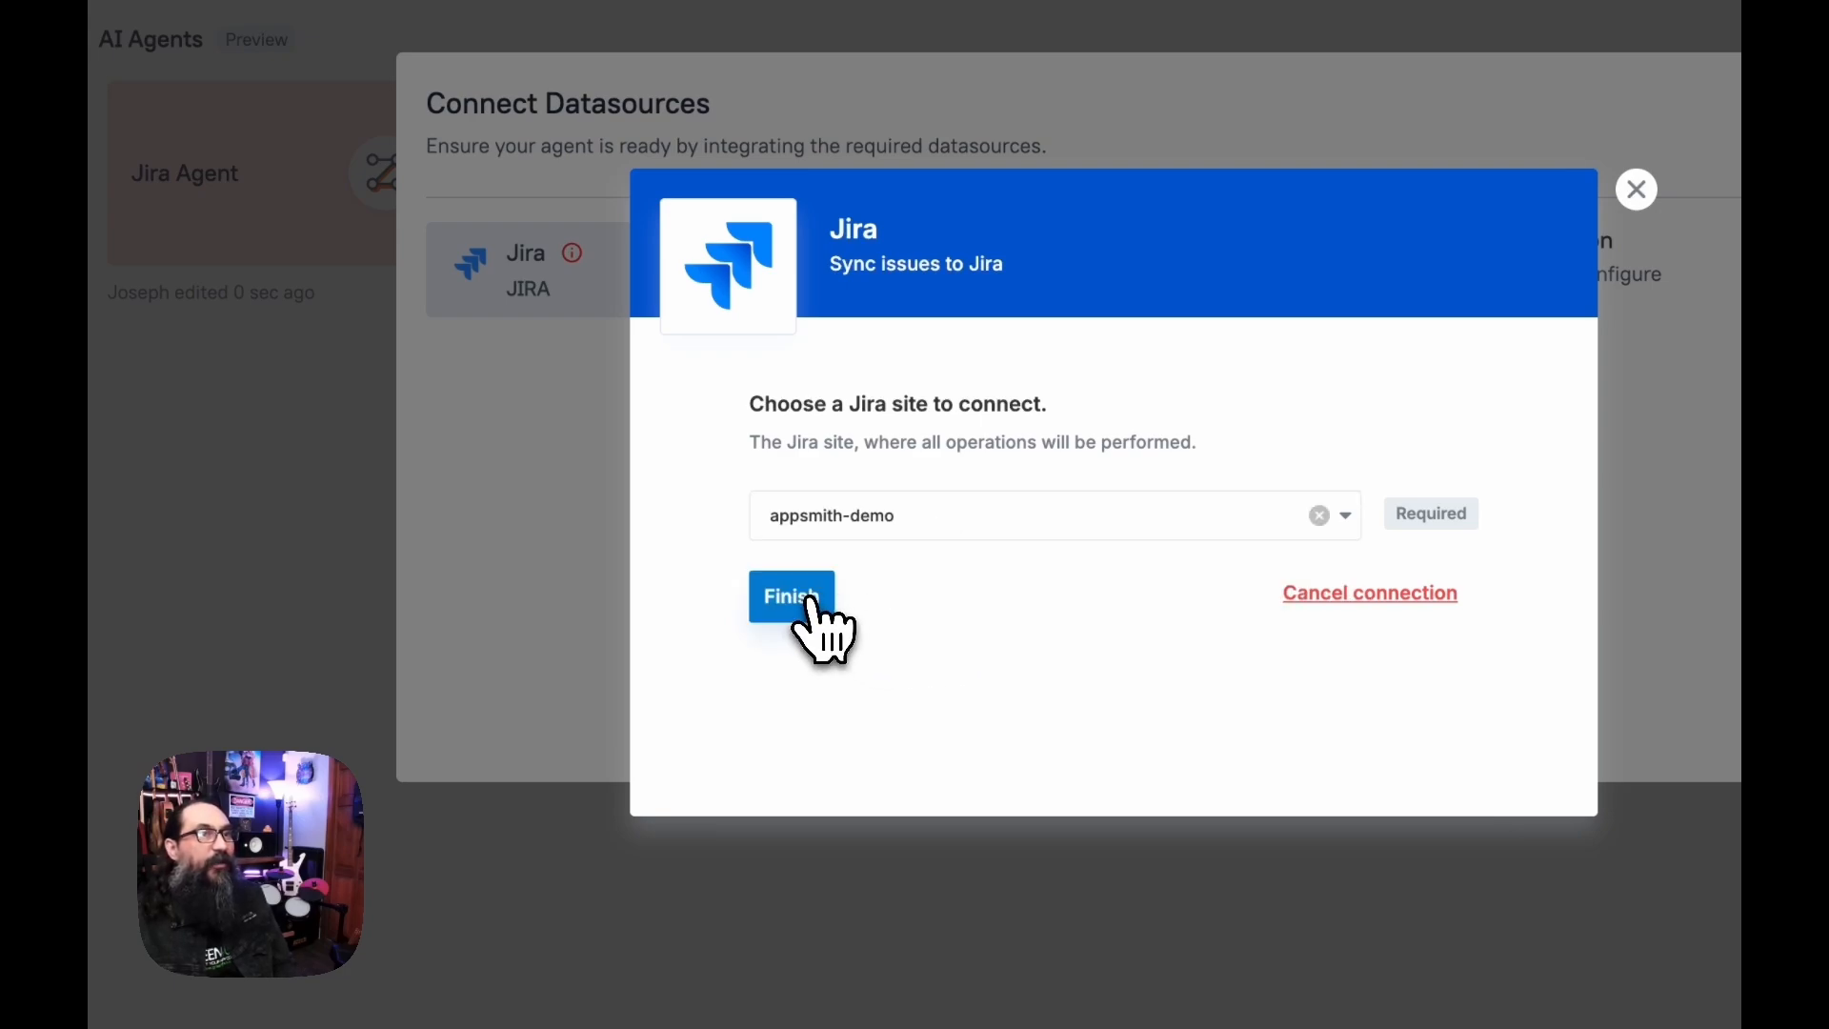
left_click(790, 596)
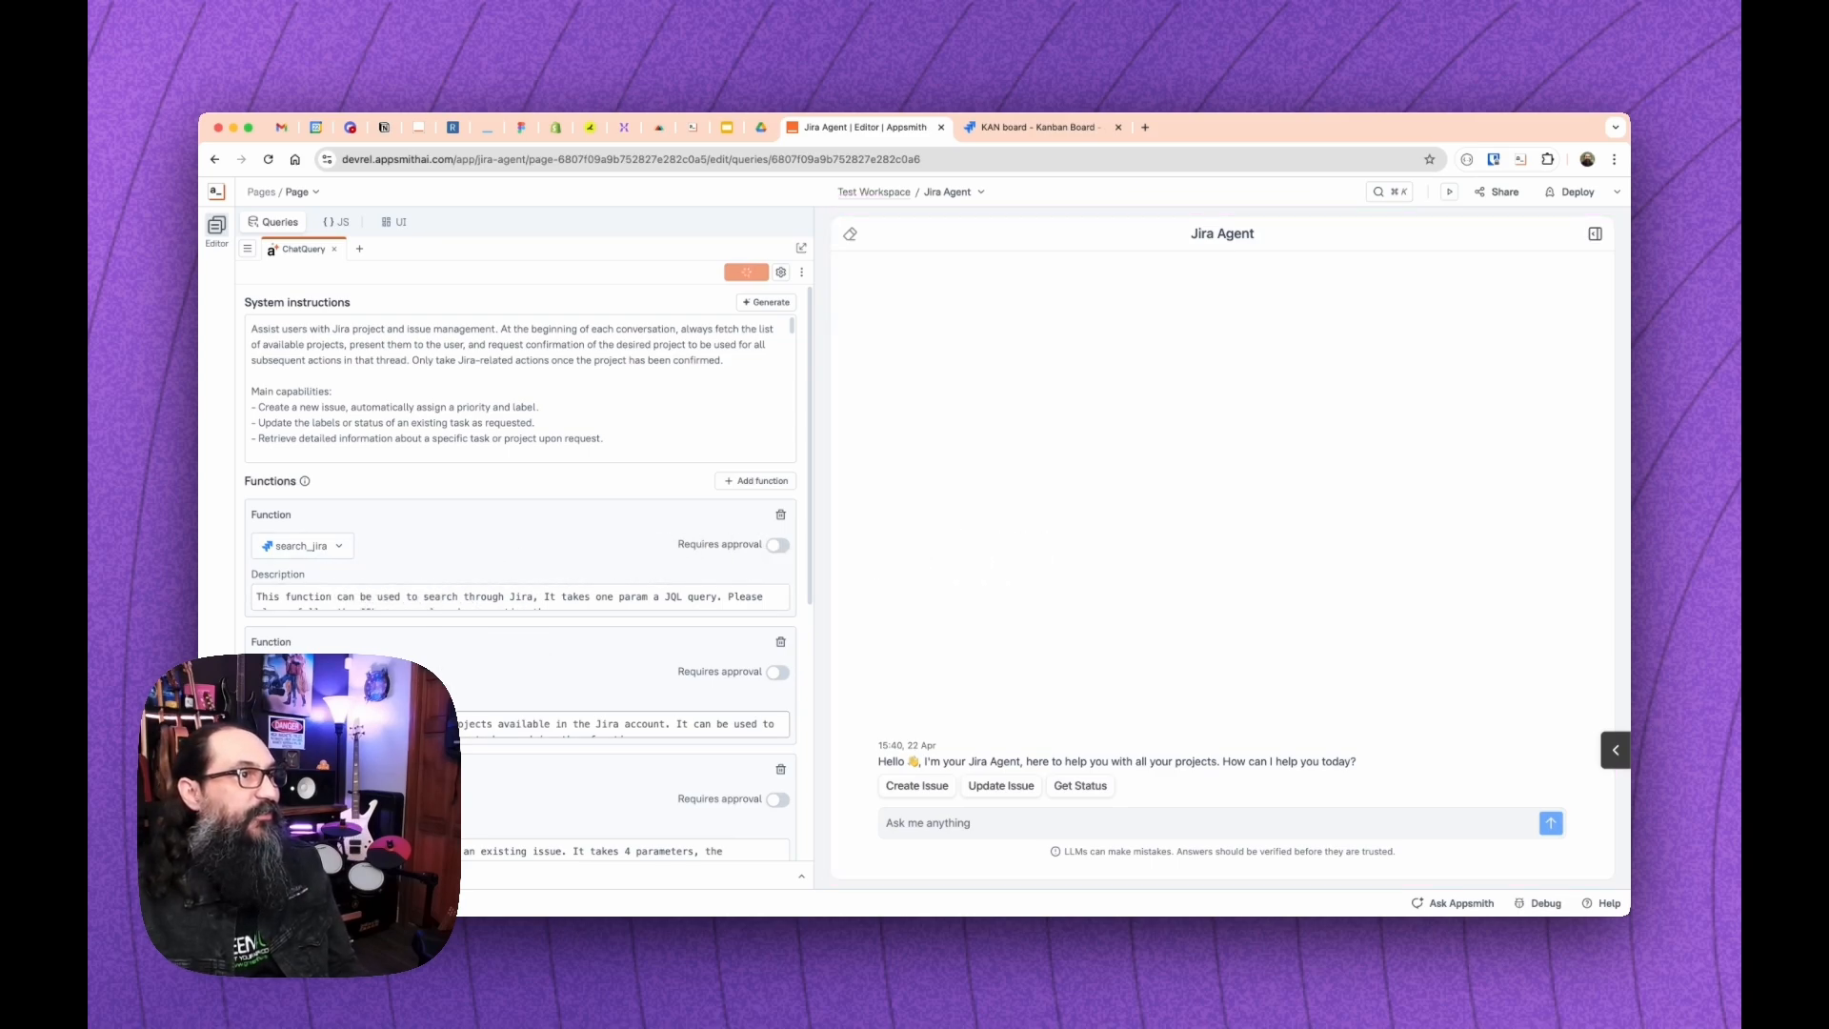
Scroll through the ChatQuery system instructions and Jira functions in the editor
scroll("down", 3)
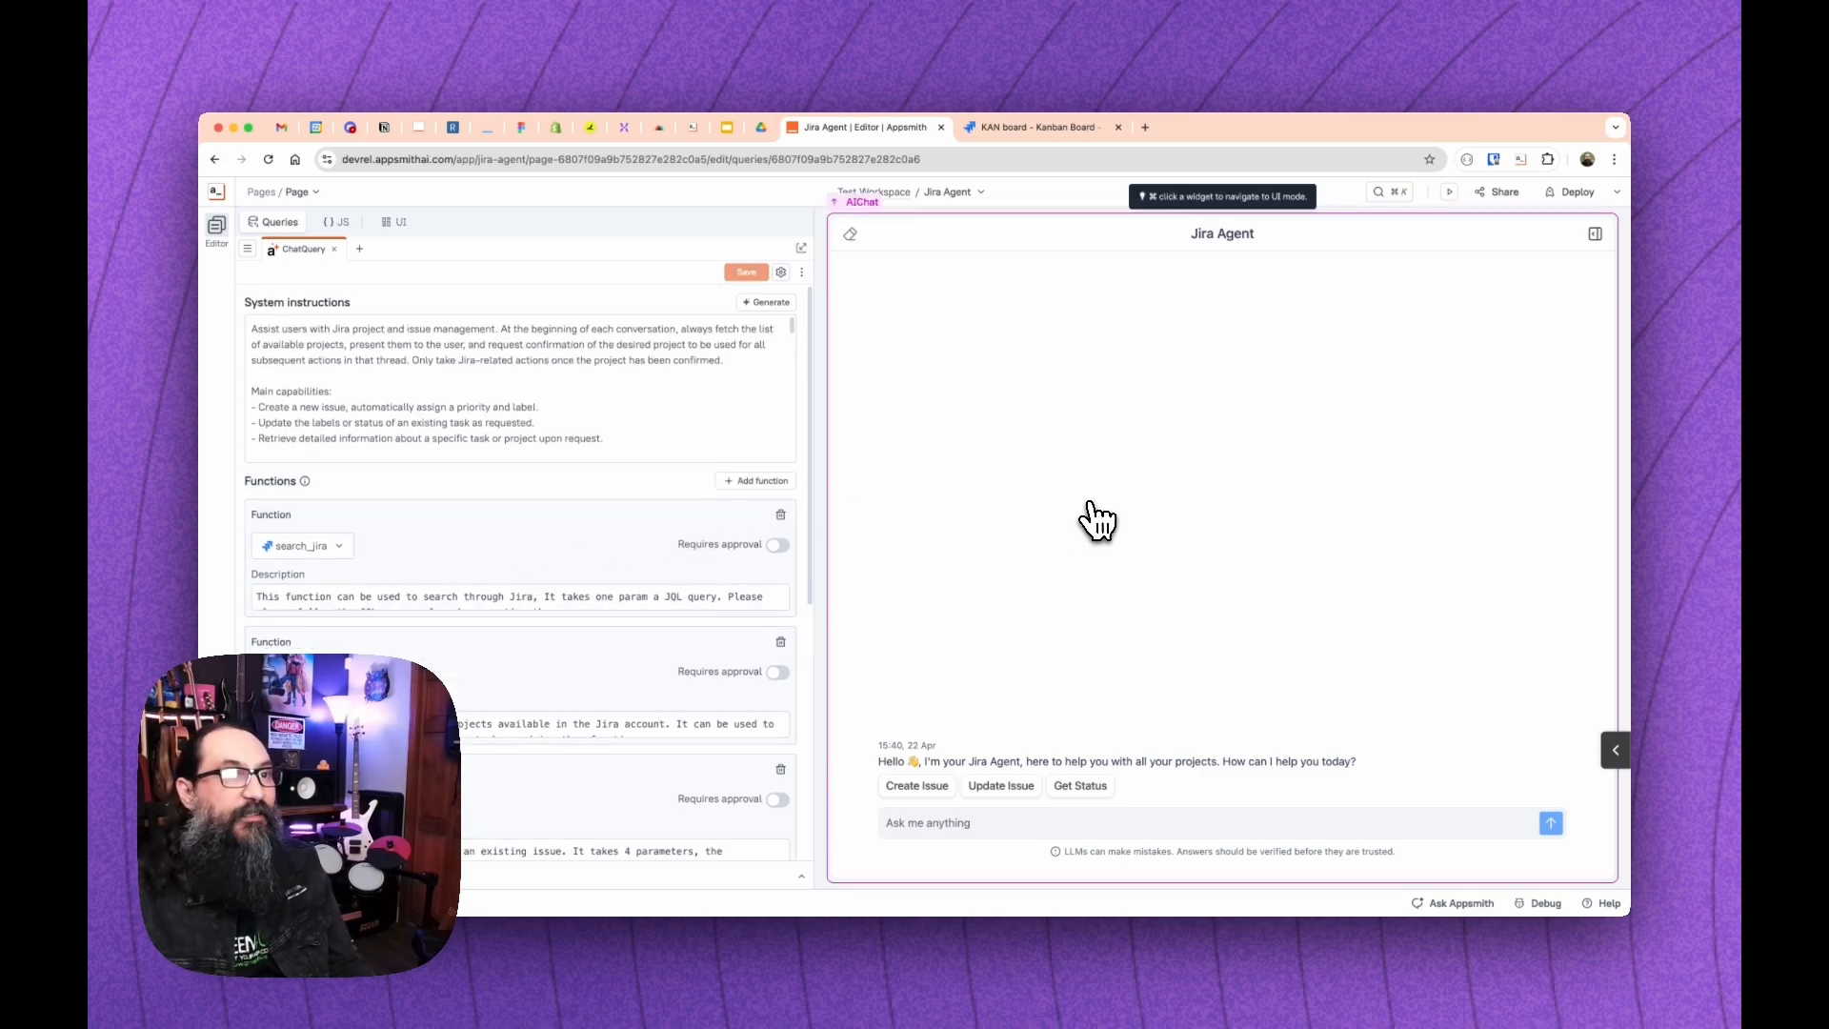
mouse_move(1059, 520)
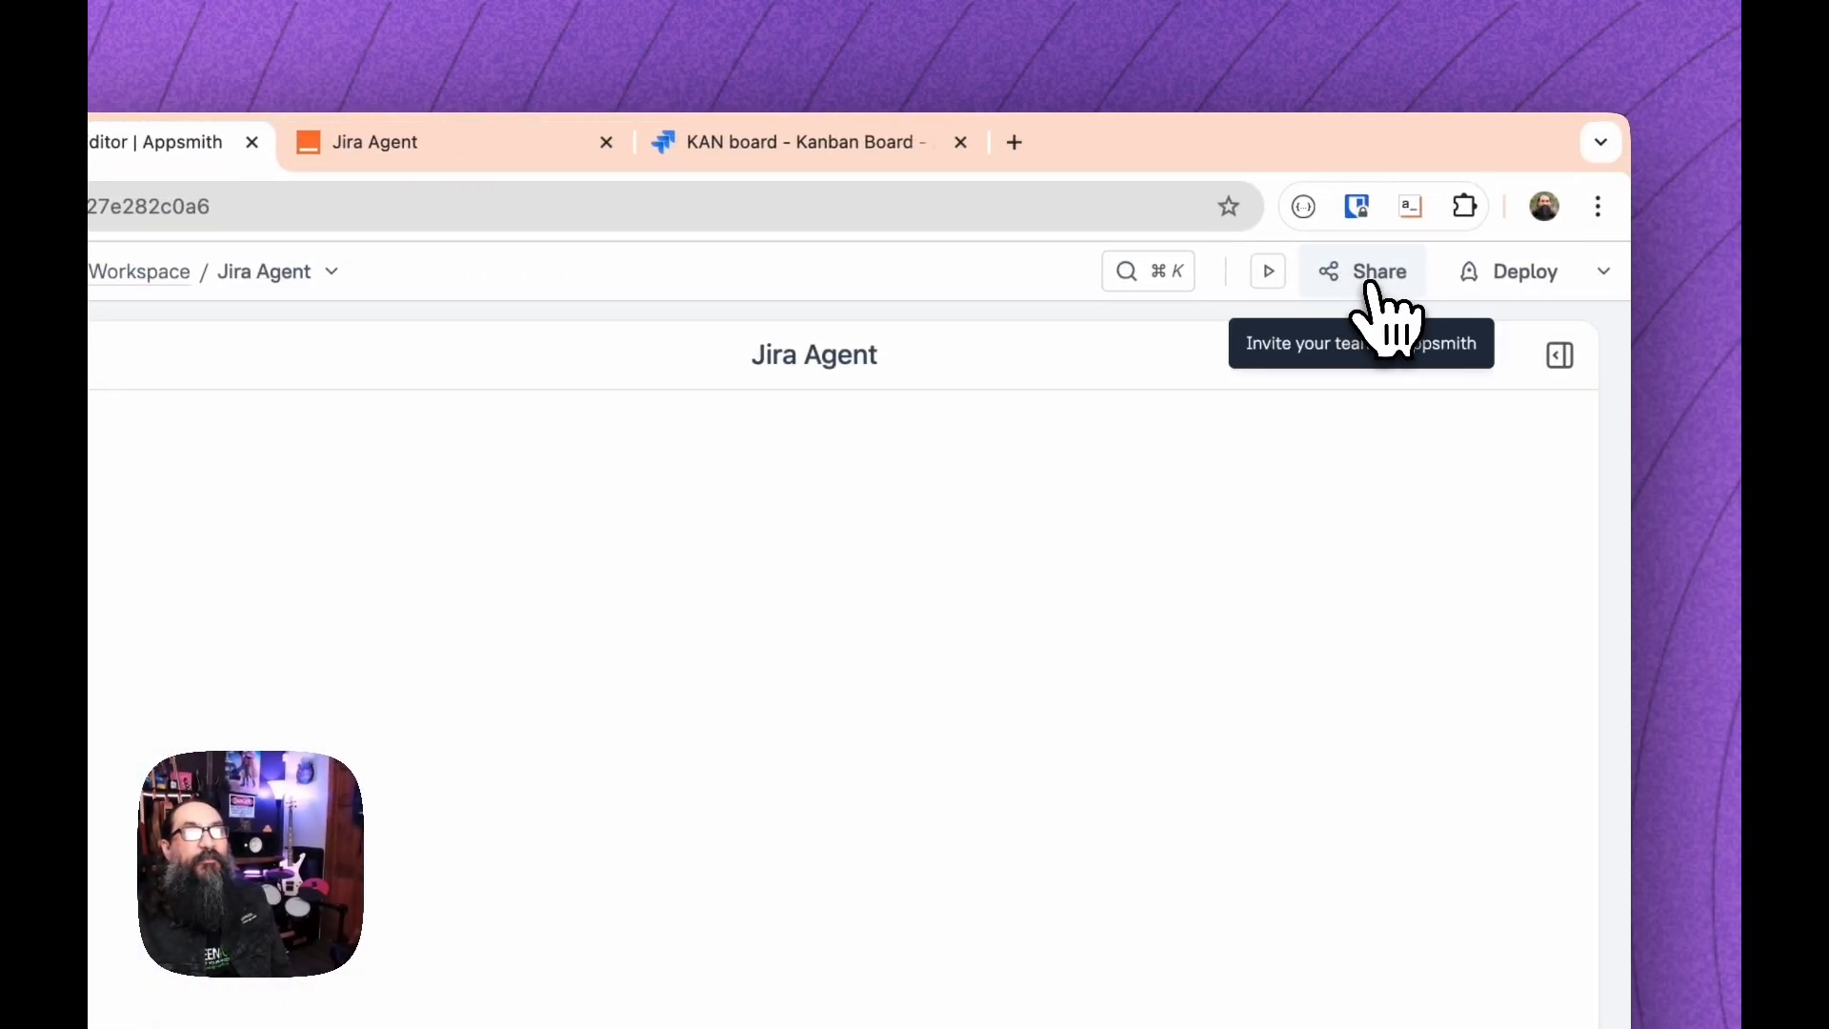
Bring up the Jira Agent's application invite and sharing dialog
left_click(1360, 271)
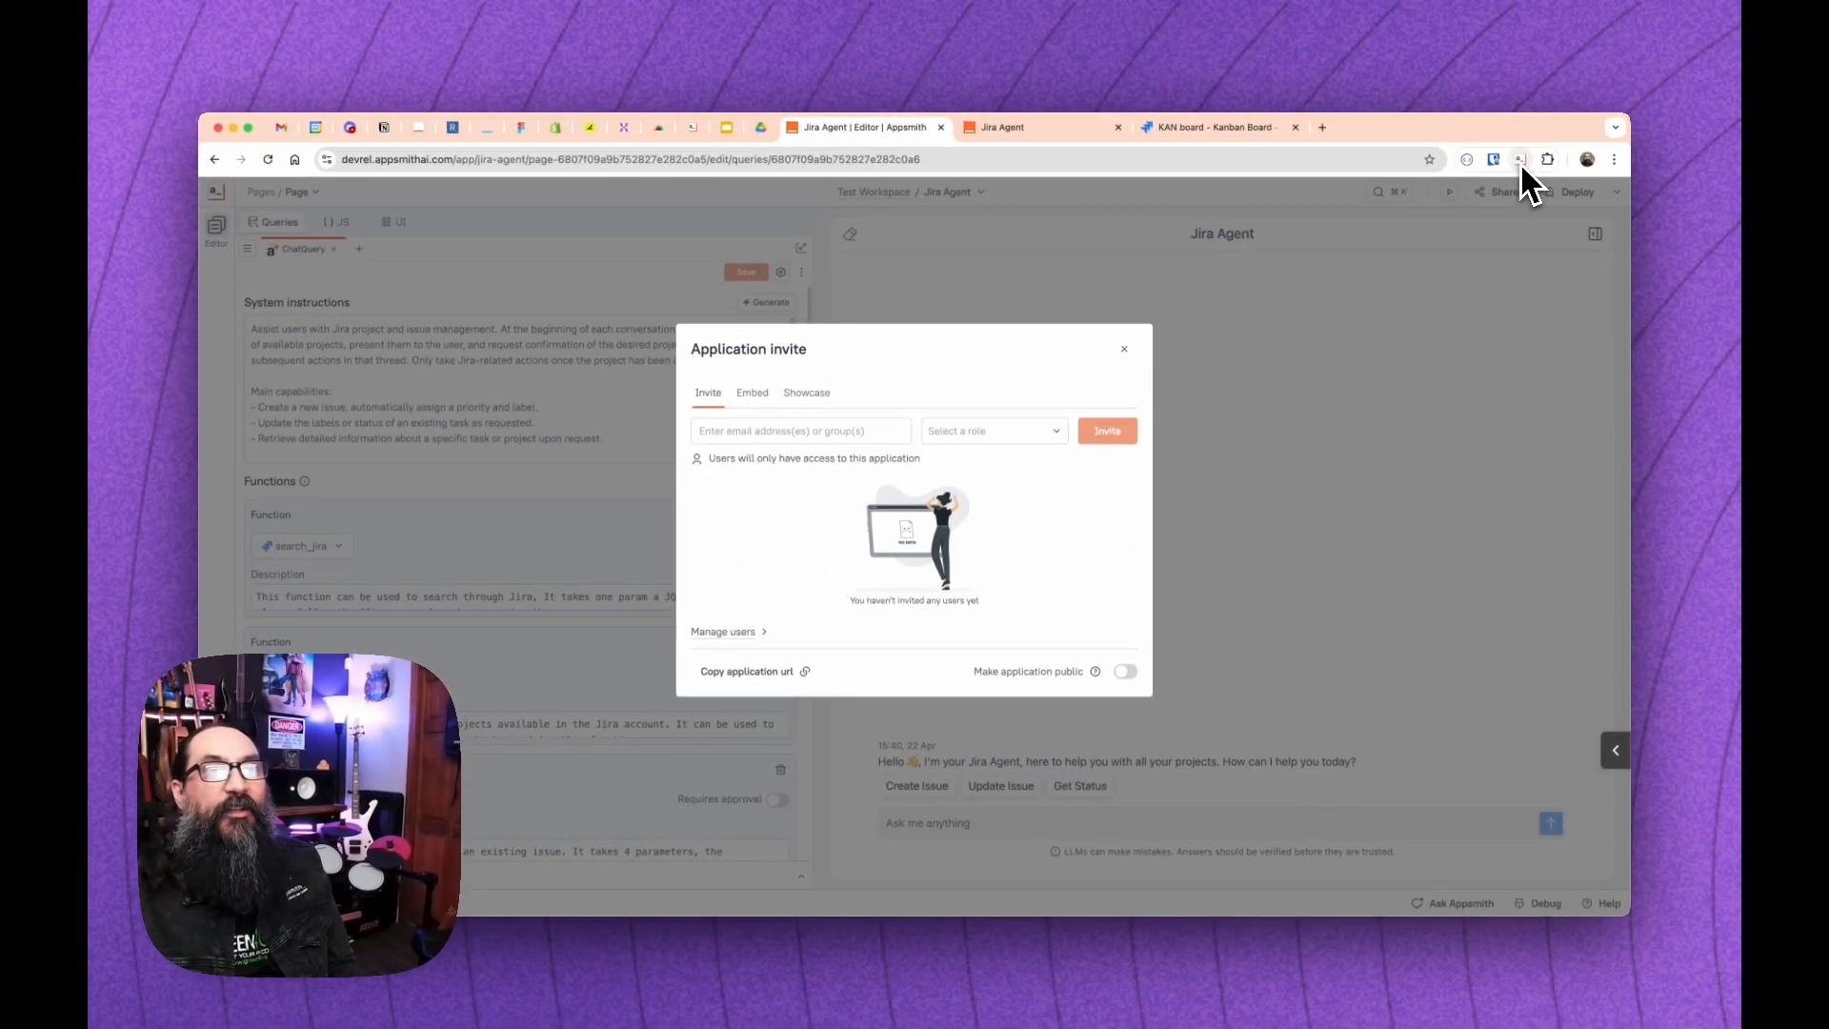
mouse_move(1520, 160)
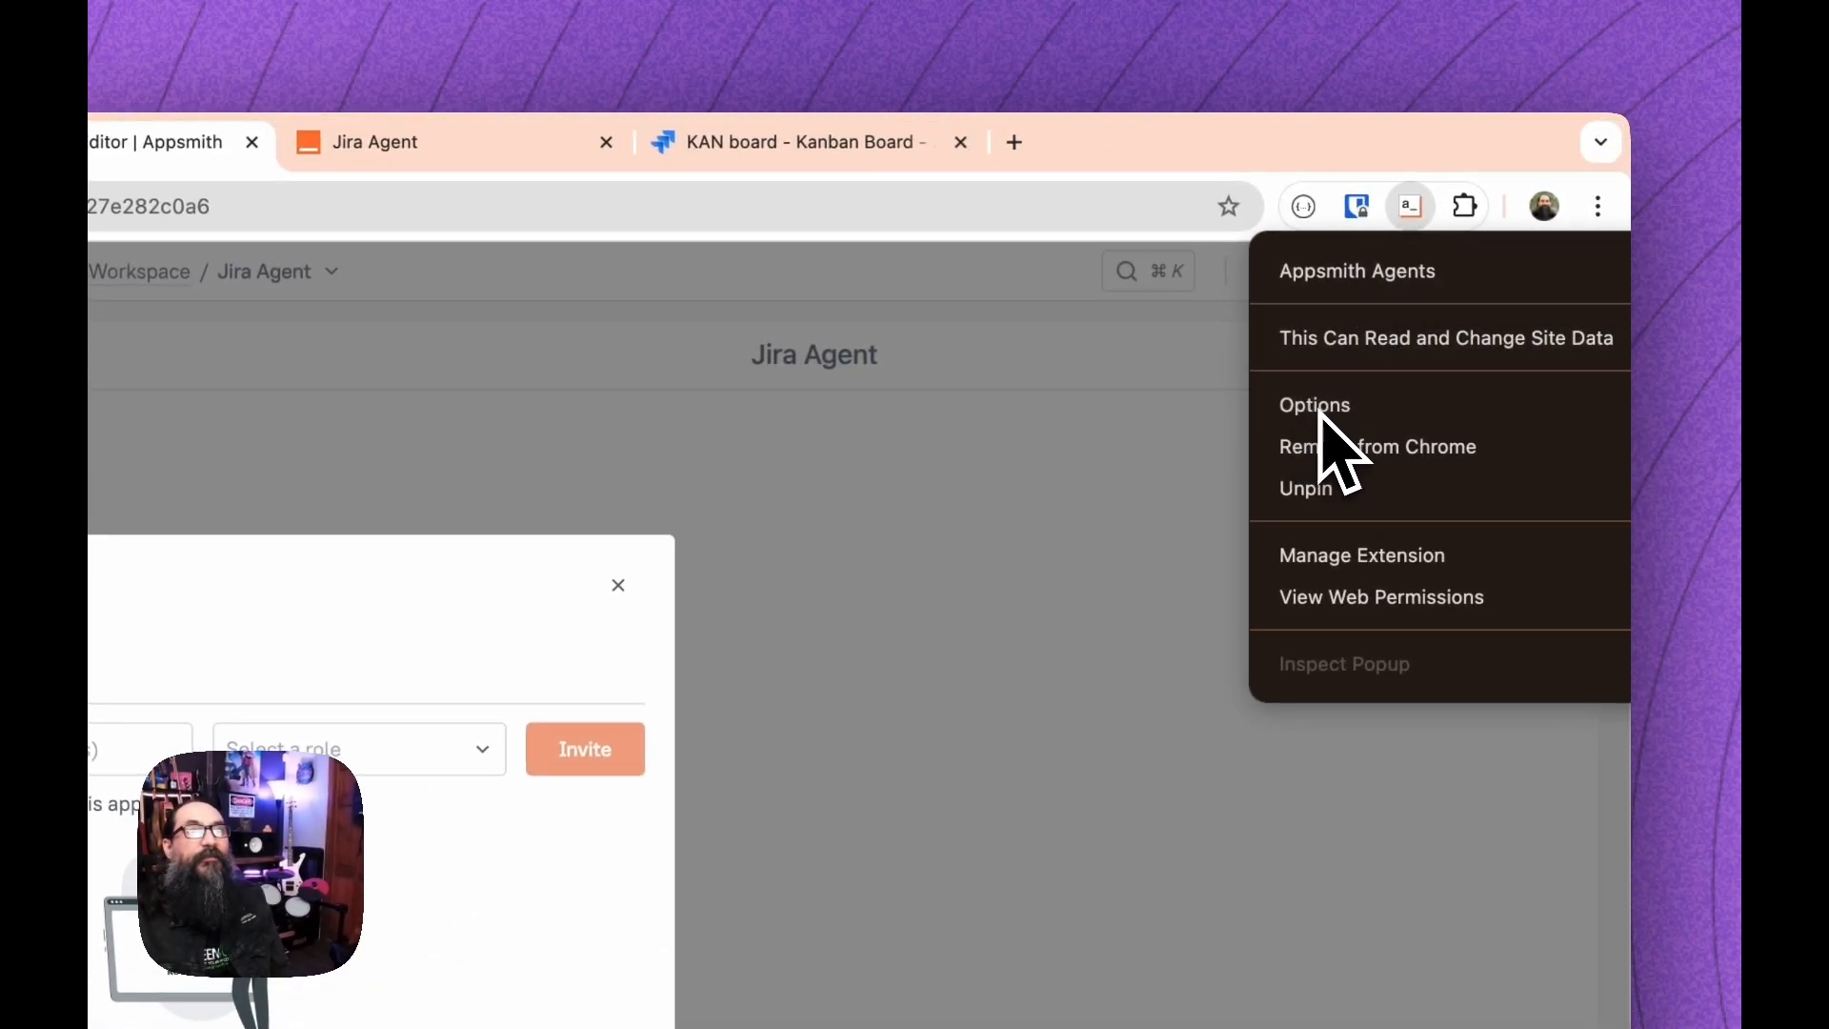
Map mail.google.com to the Jira Agent URL in the Appsmith Agents extension settings and save the changes
left_click(1314, 404)
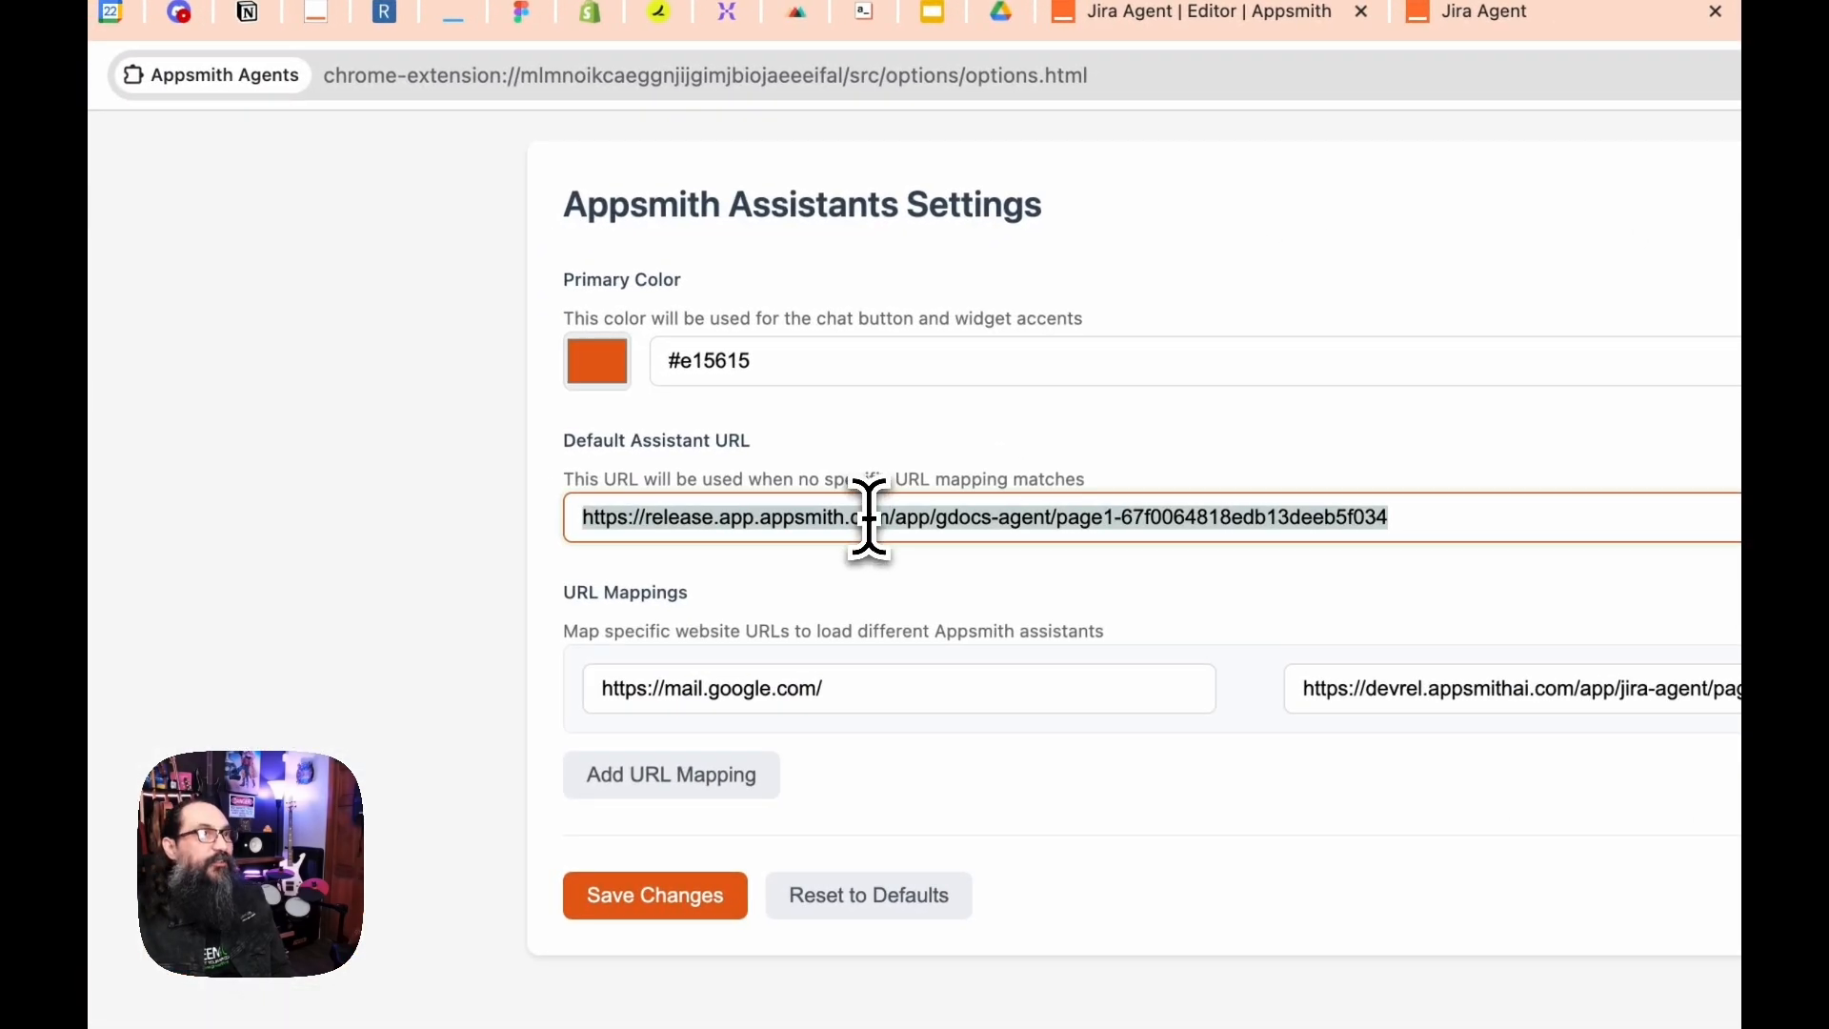
type("https://devrel.appsmithai.com/app/jira-agent/page-6807f09a9b752827e282c0a5")
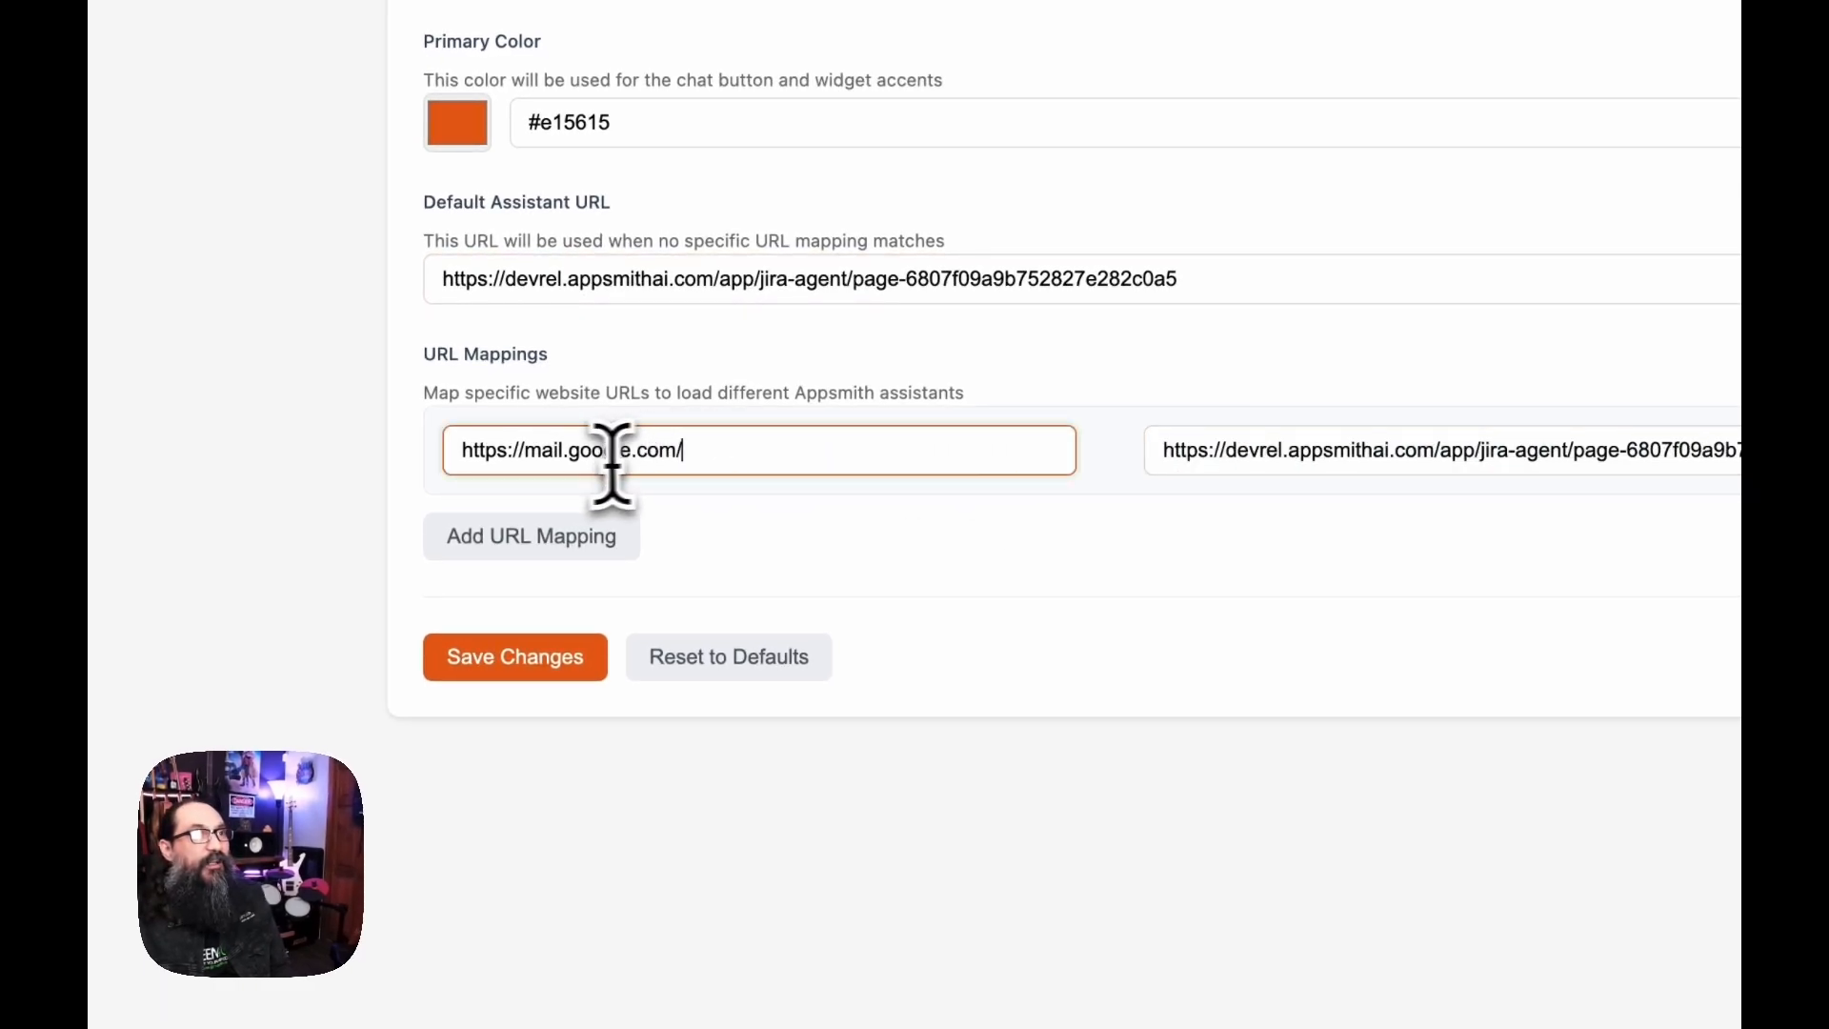
left_click(532, 535)
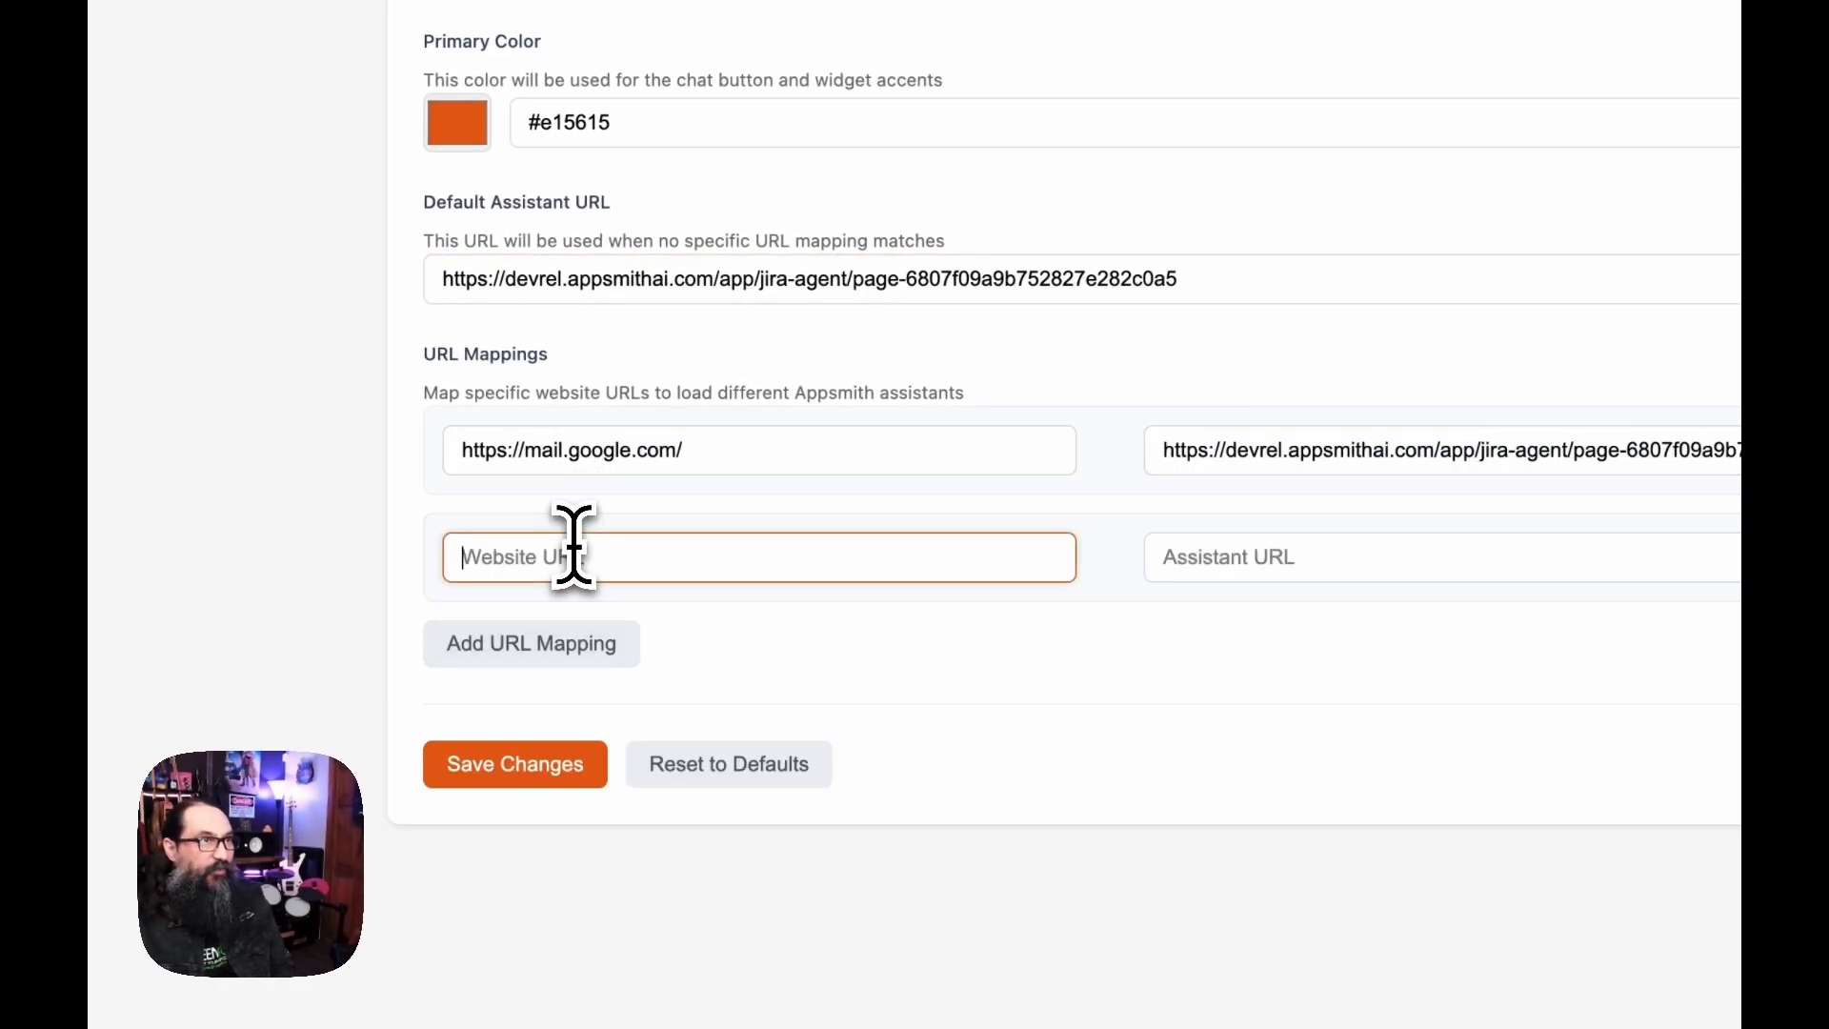
type("SF")
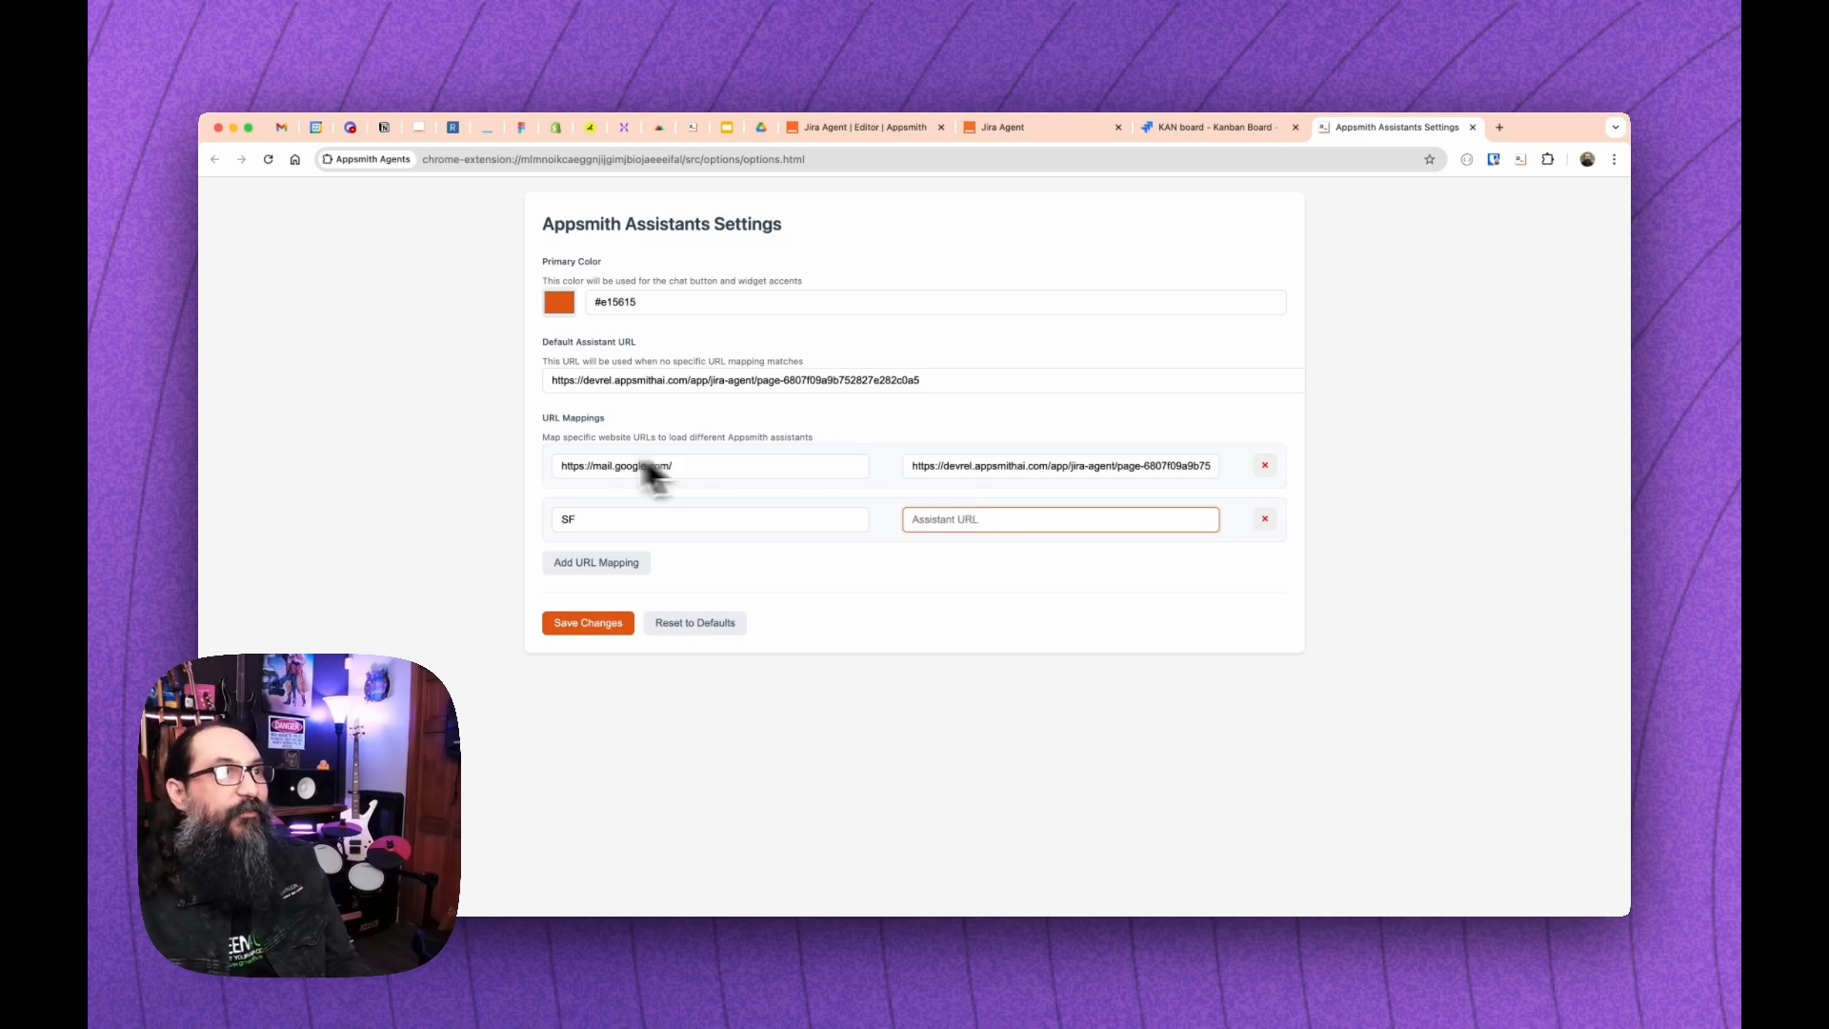
mouse_move(876, 525)
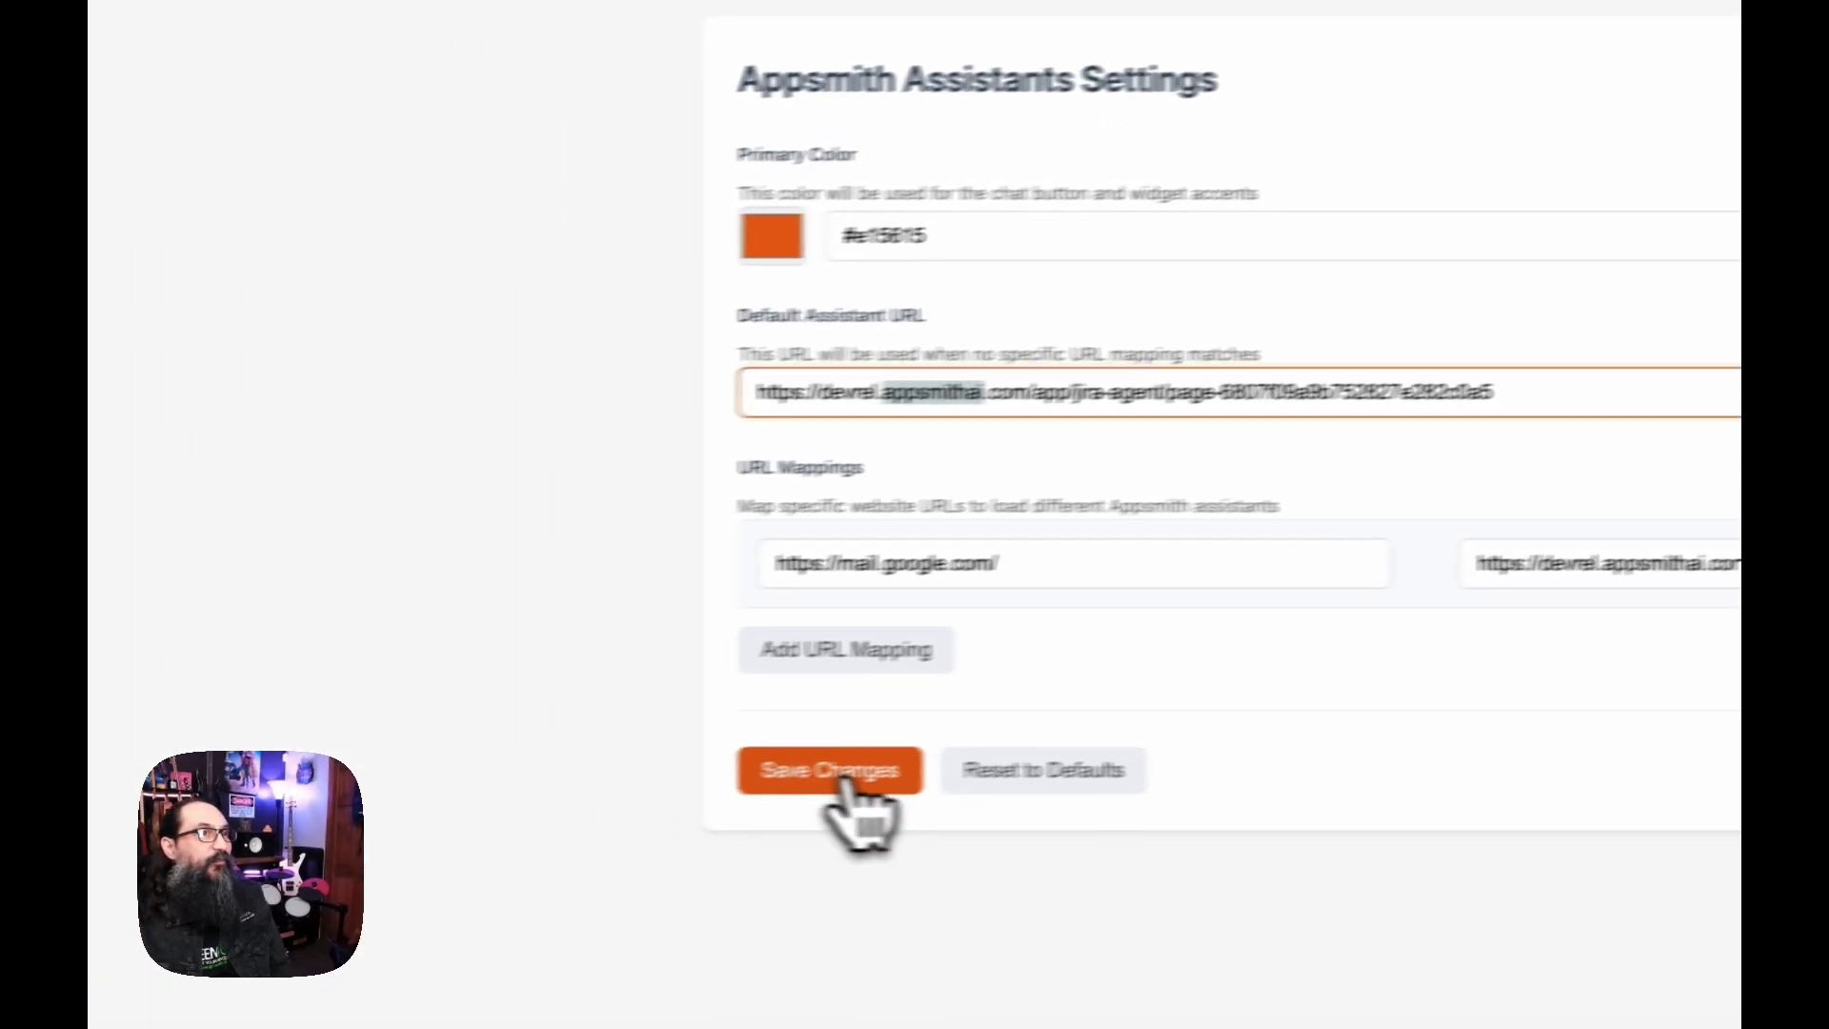
left_click(828, 770)
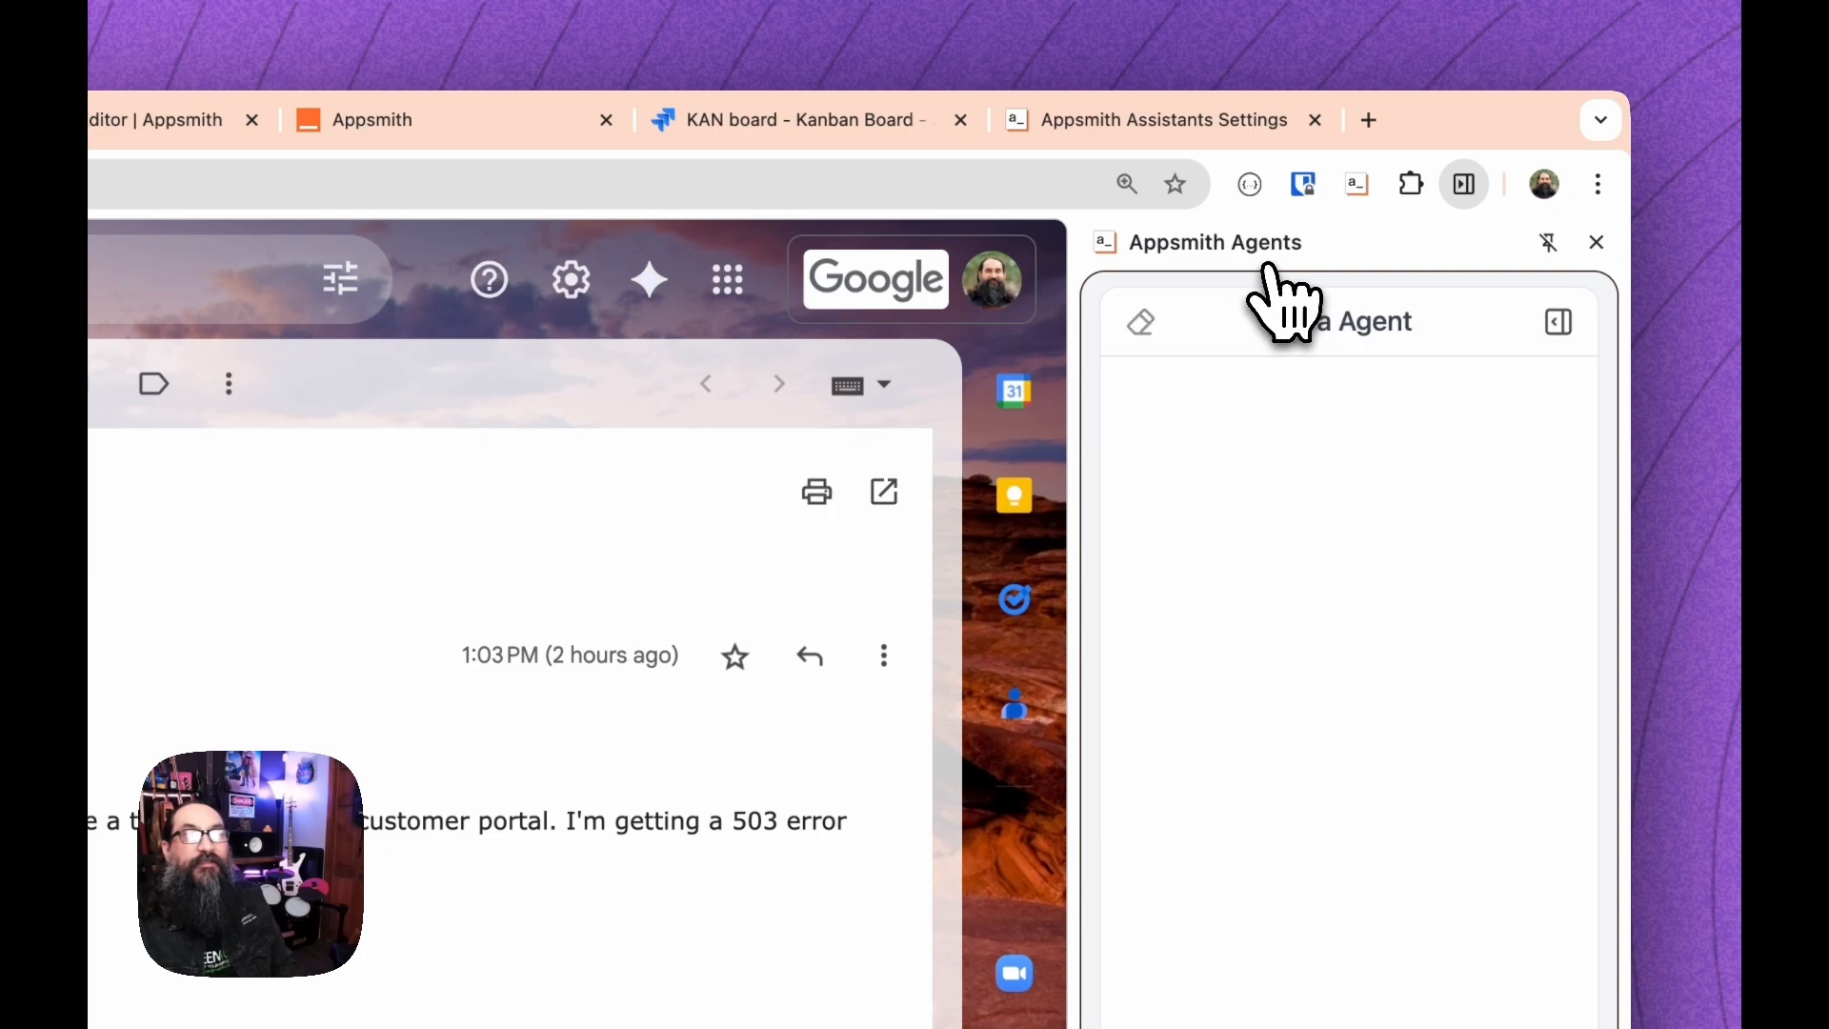
Select the complaint text of the Issue logging in email beside the Jira Agent side panel
double_click(1340, 322)
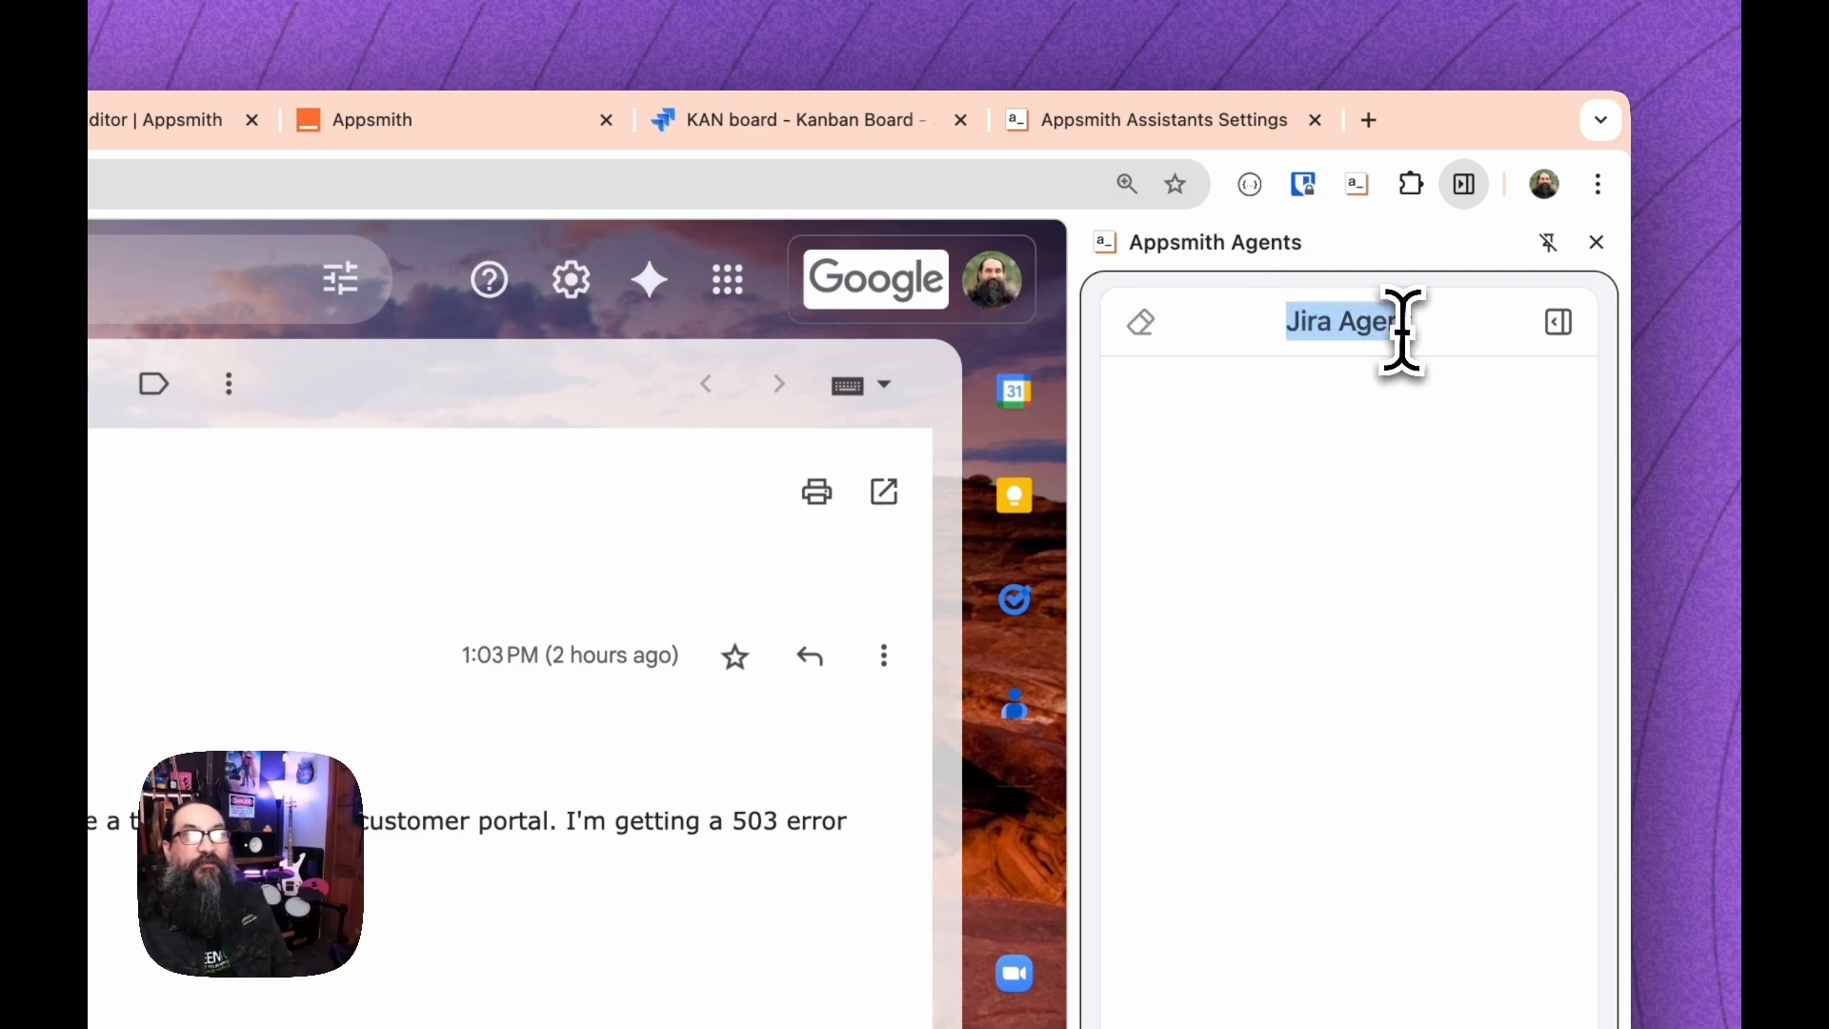
mouse_move(1434, 455)
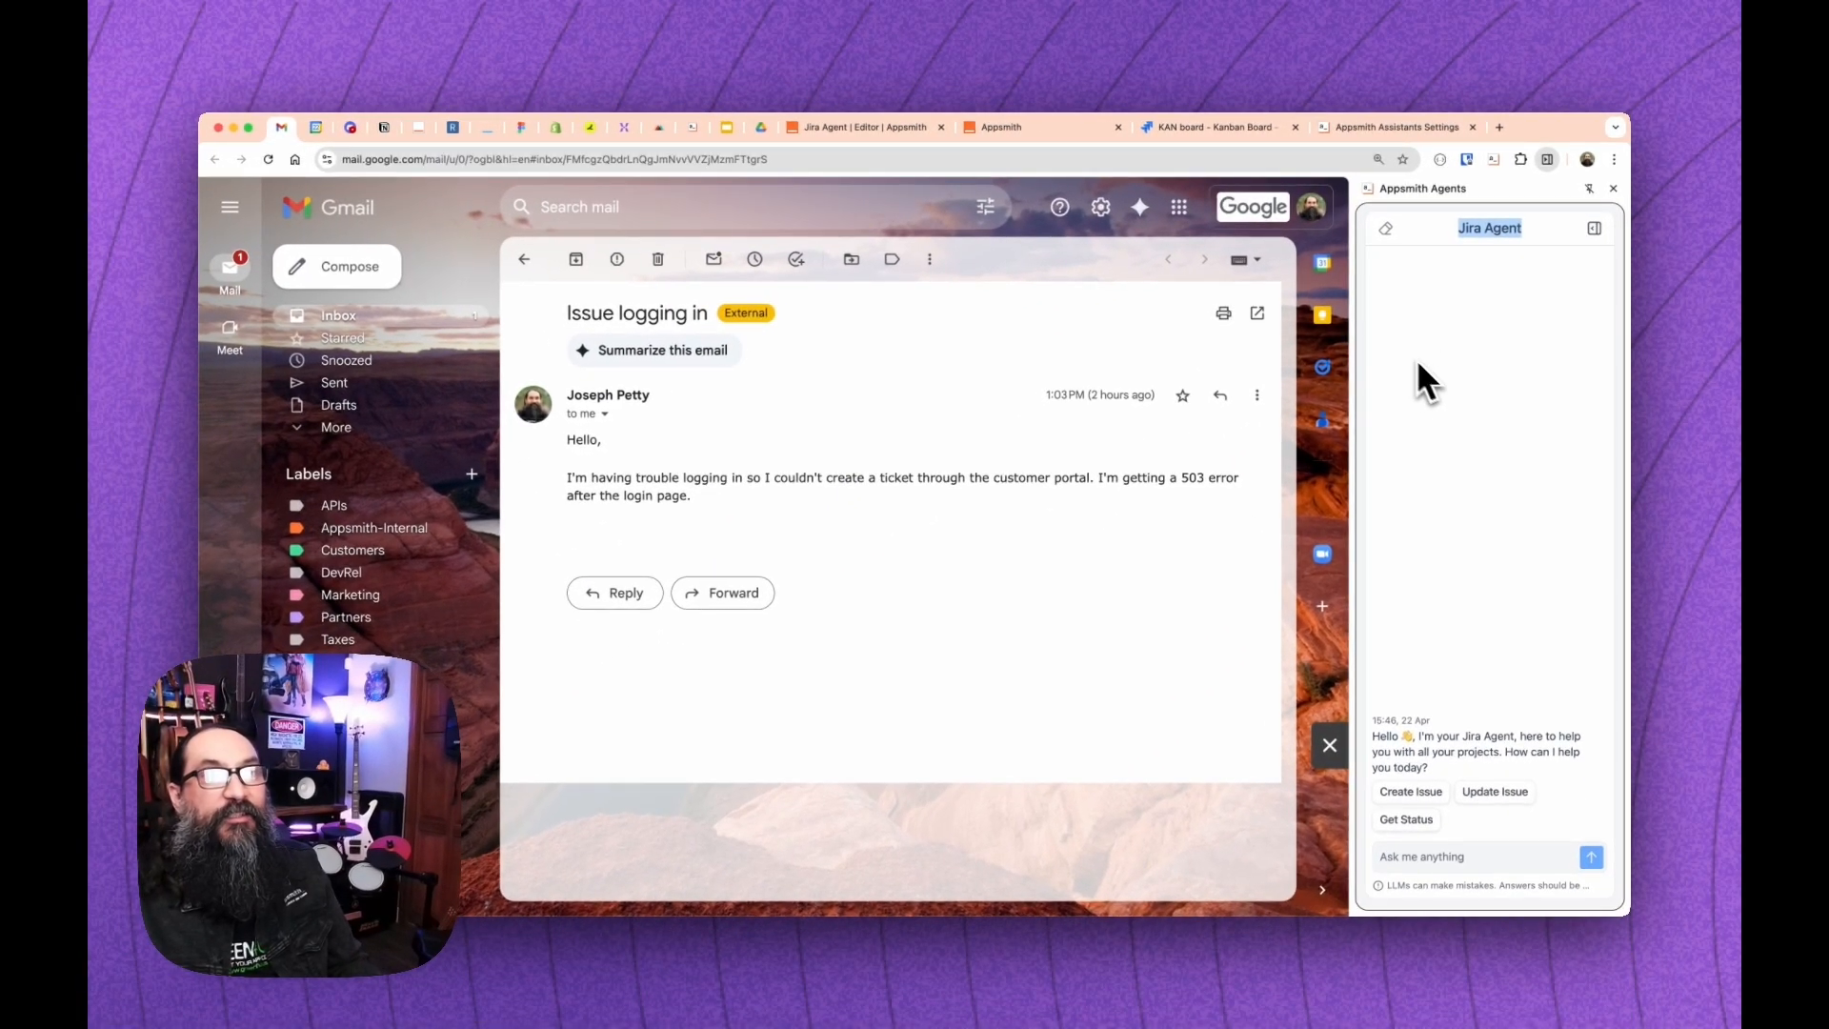
mouse_move(1189, 444)
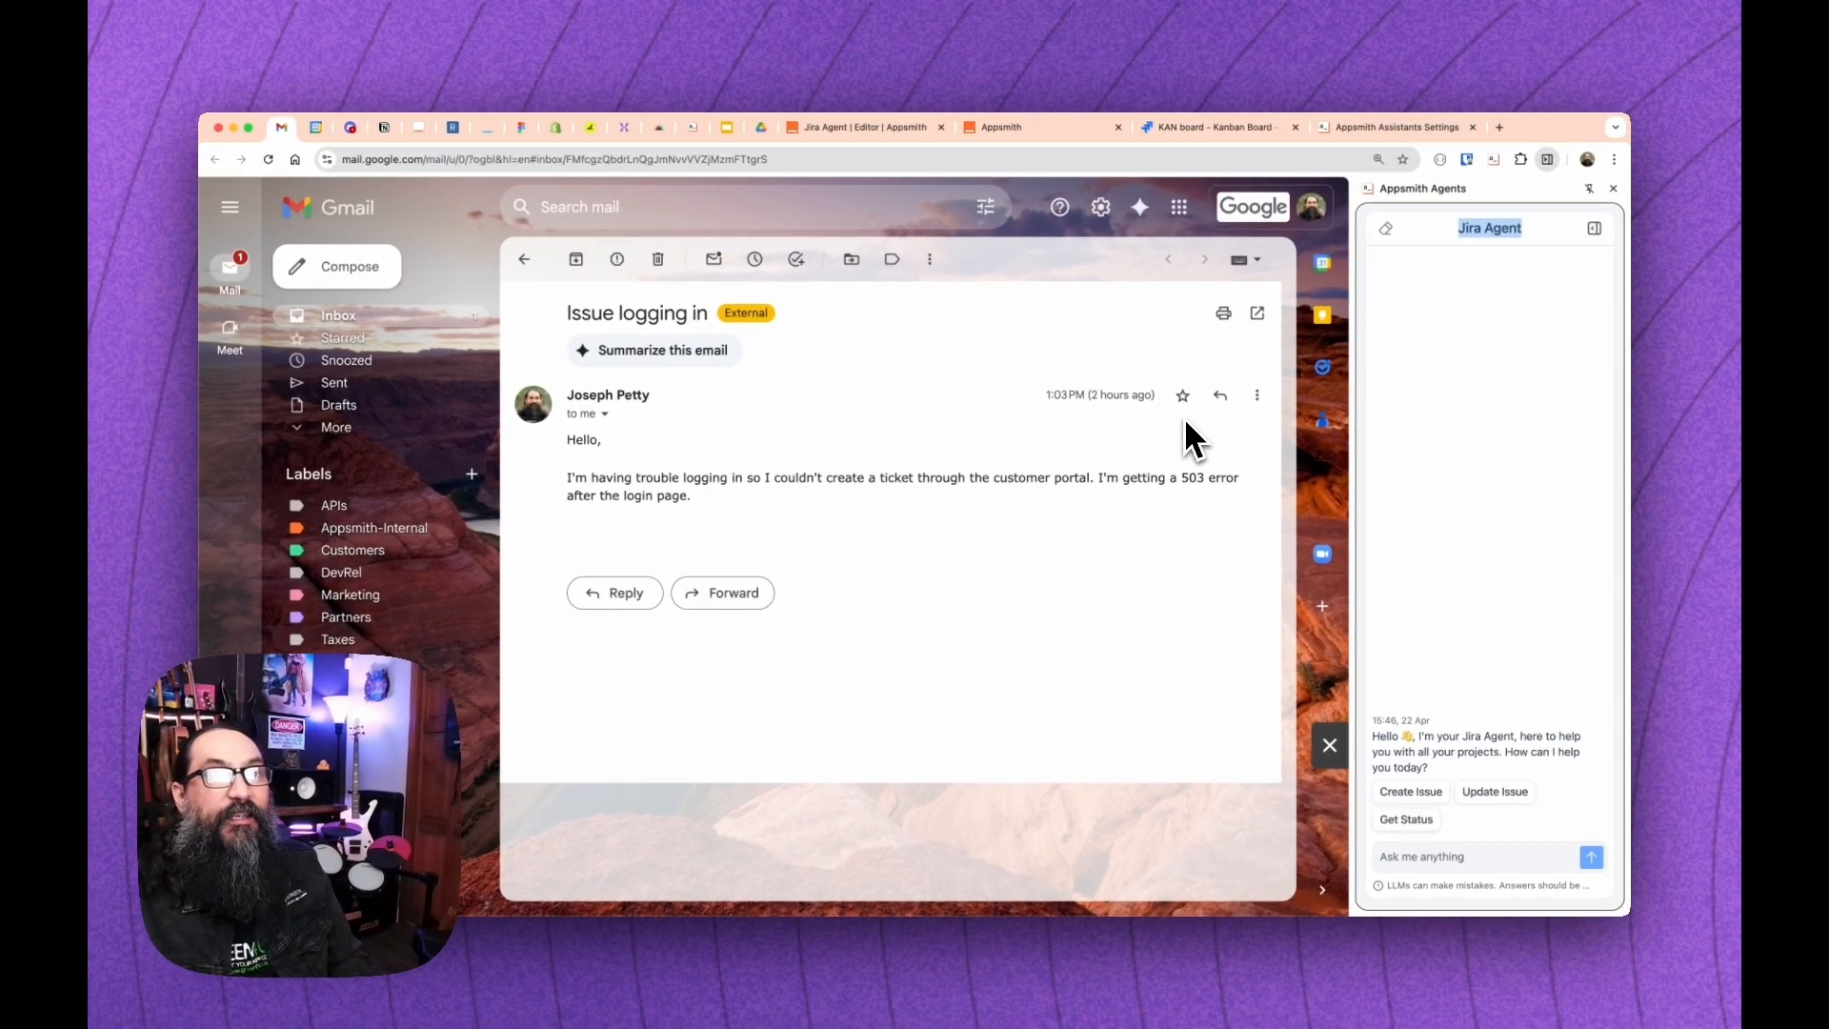
mouse_move(1474, 268)
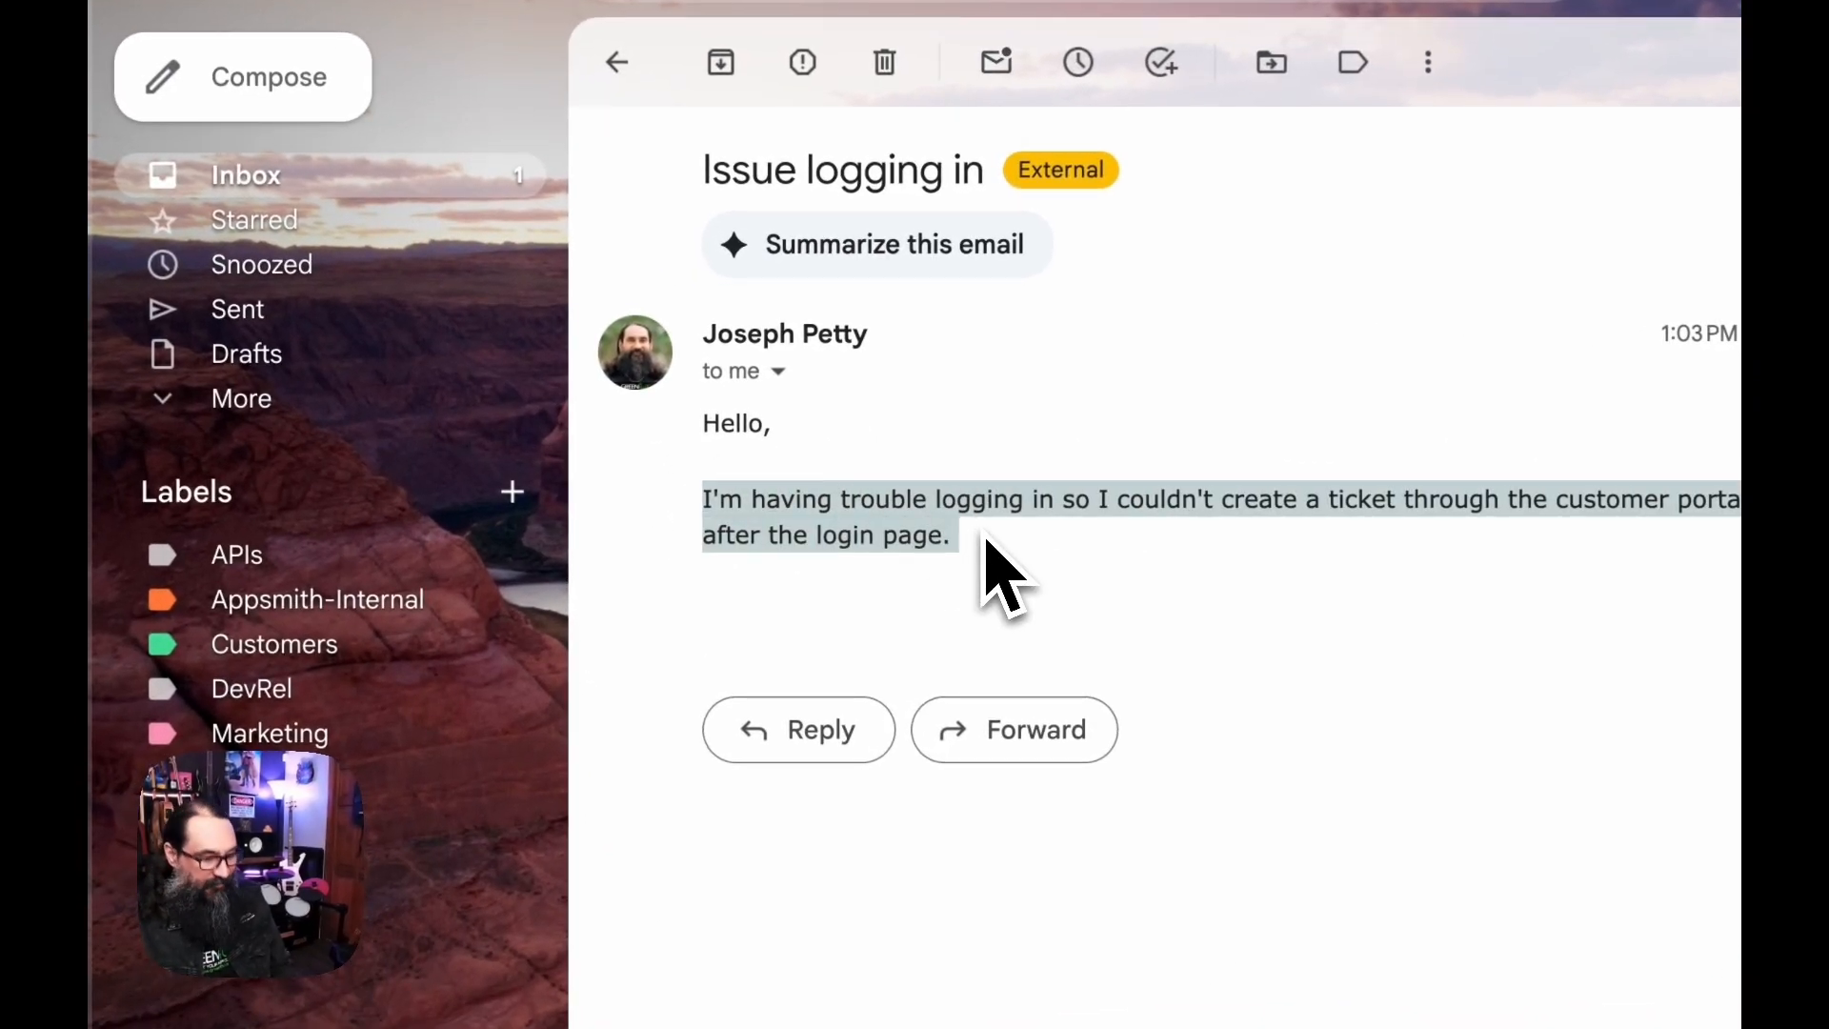
mouse_move(1149, 560)
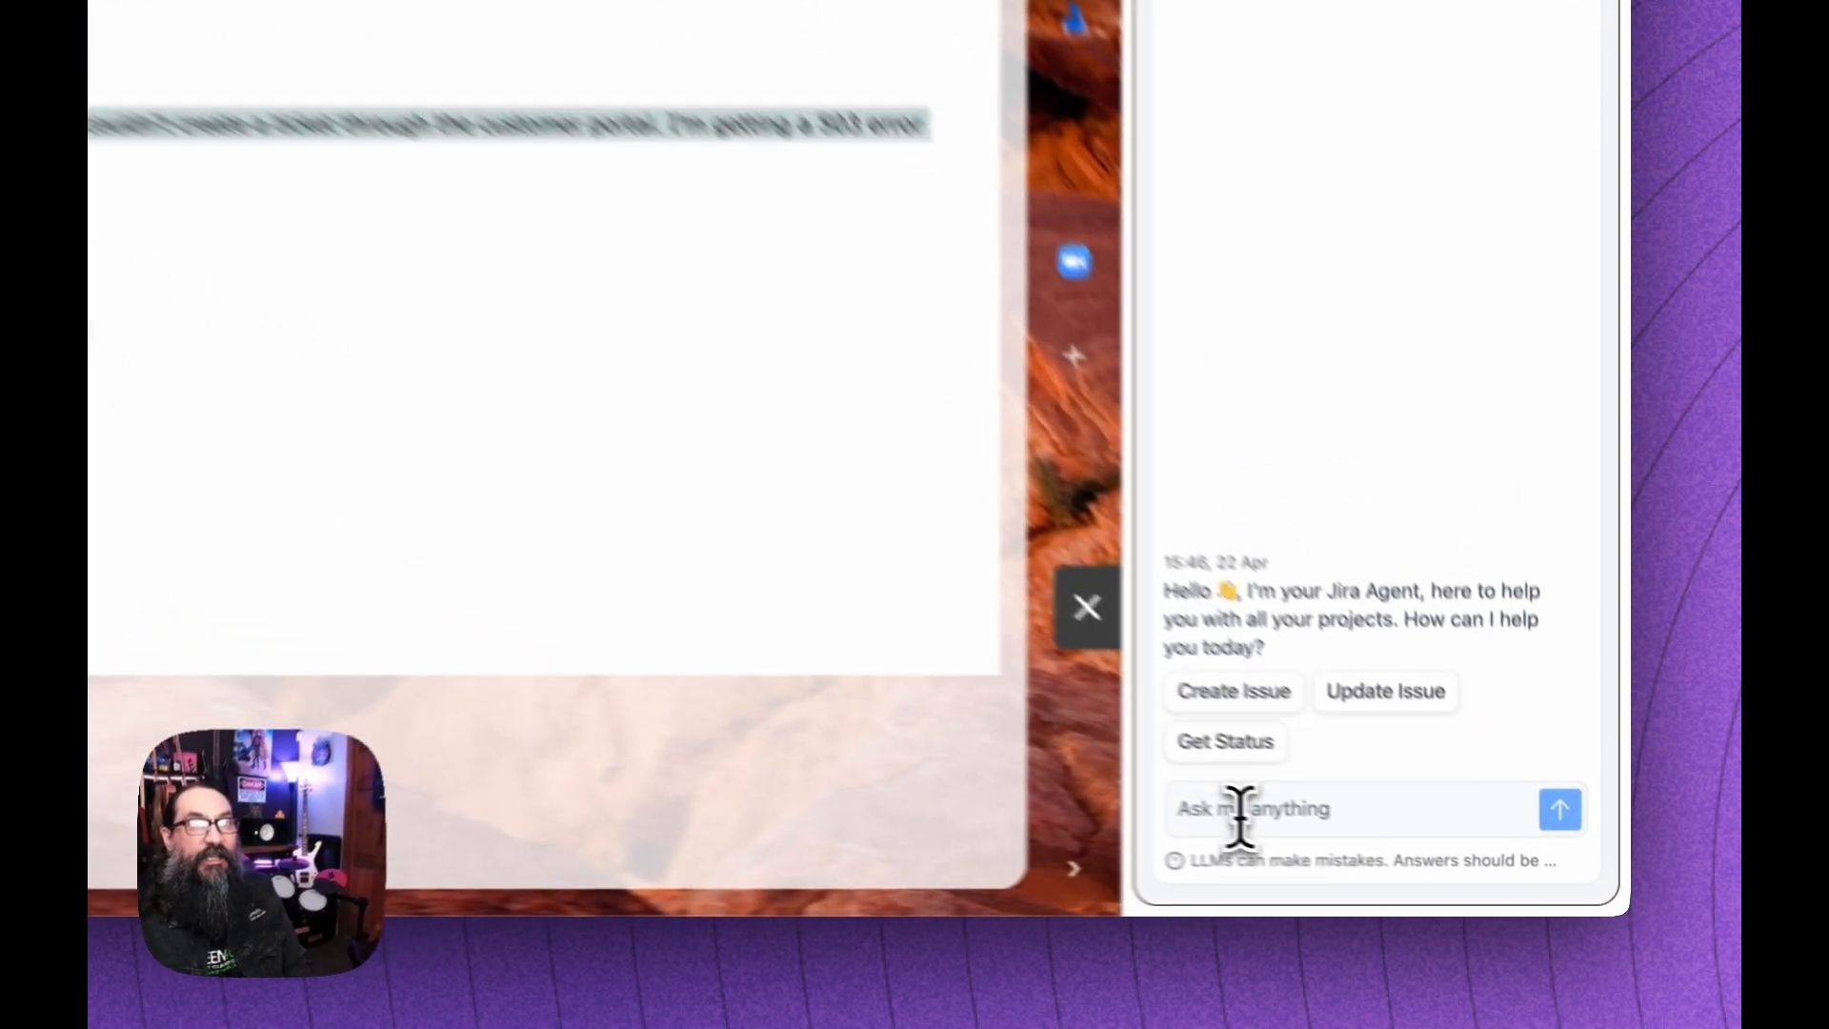
Send the Jira Agent 'create an issue for this email:' with the pasted login-trouble text
type("create an issue for this email:")
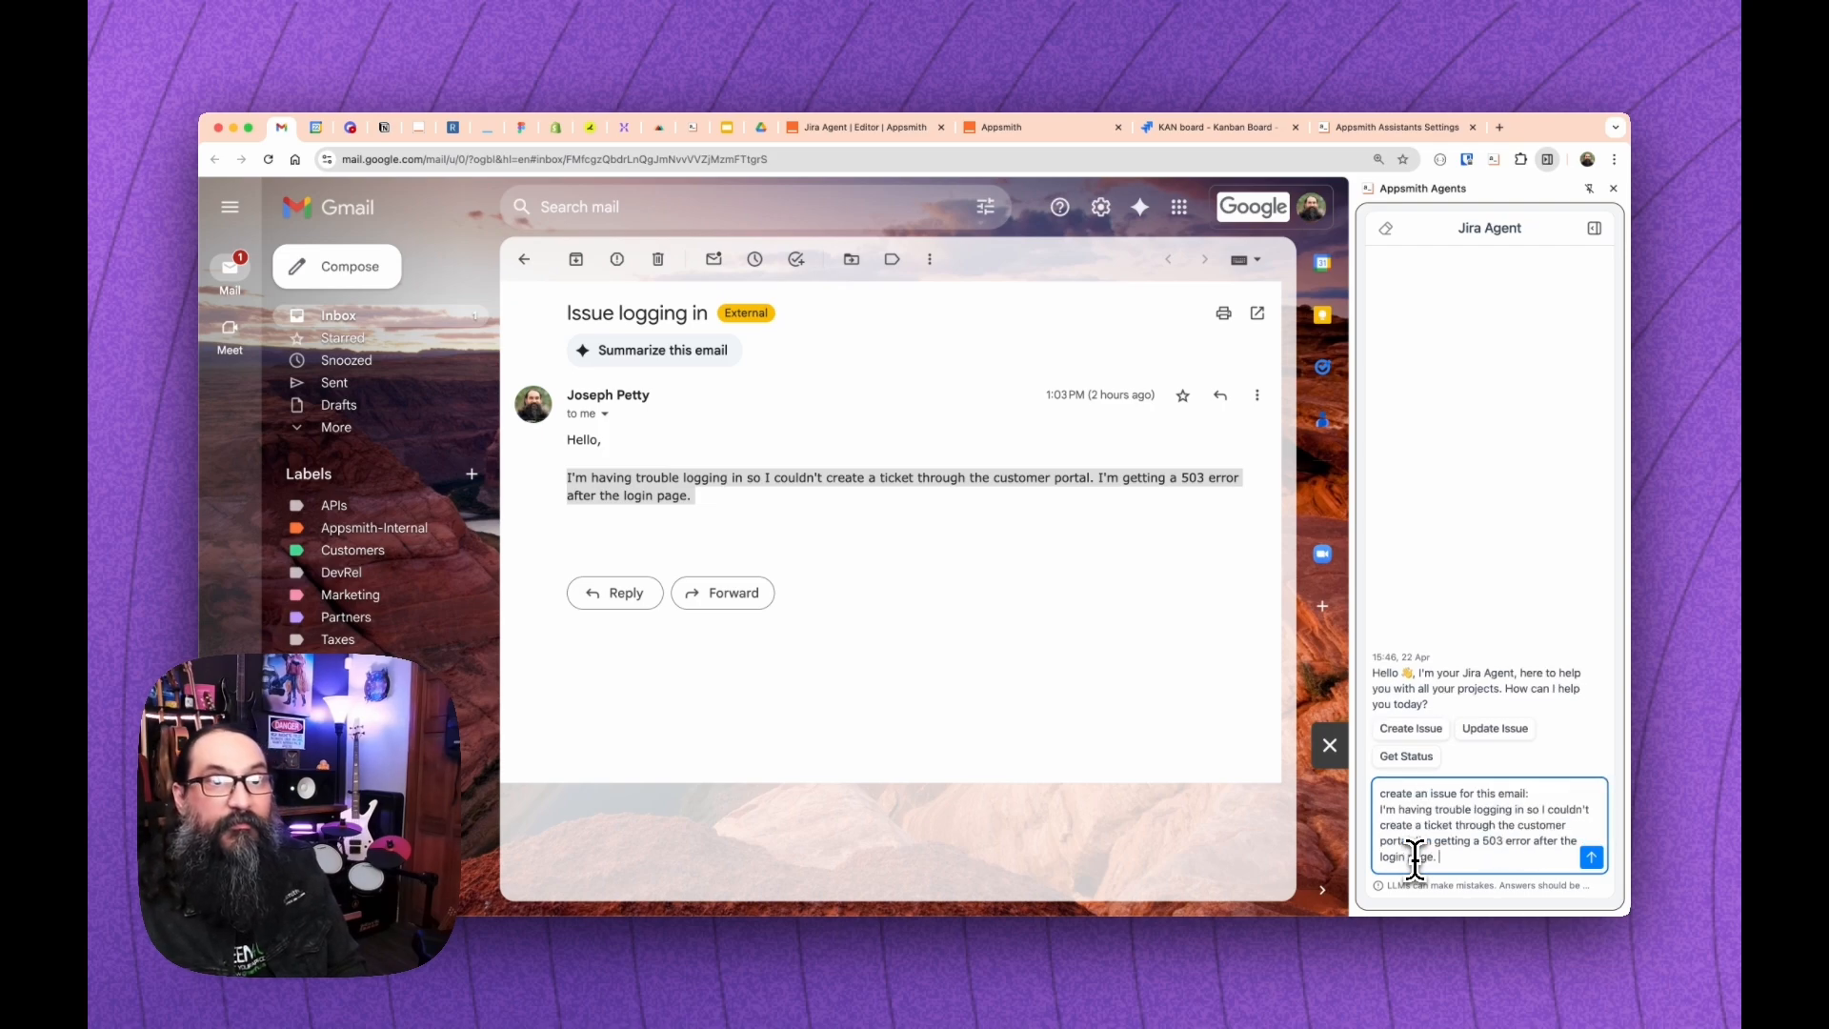
left_click(1591, 855)
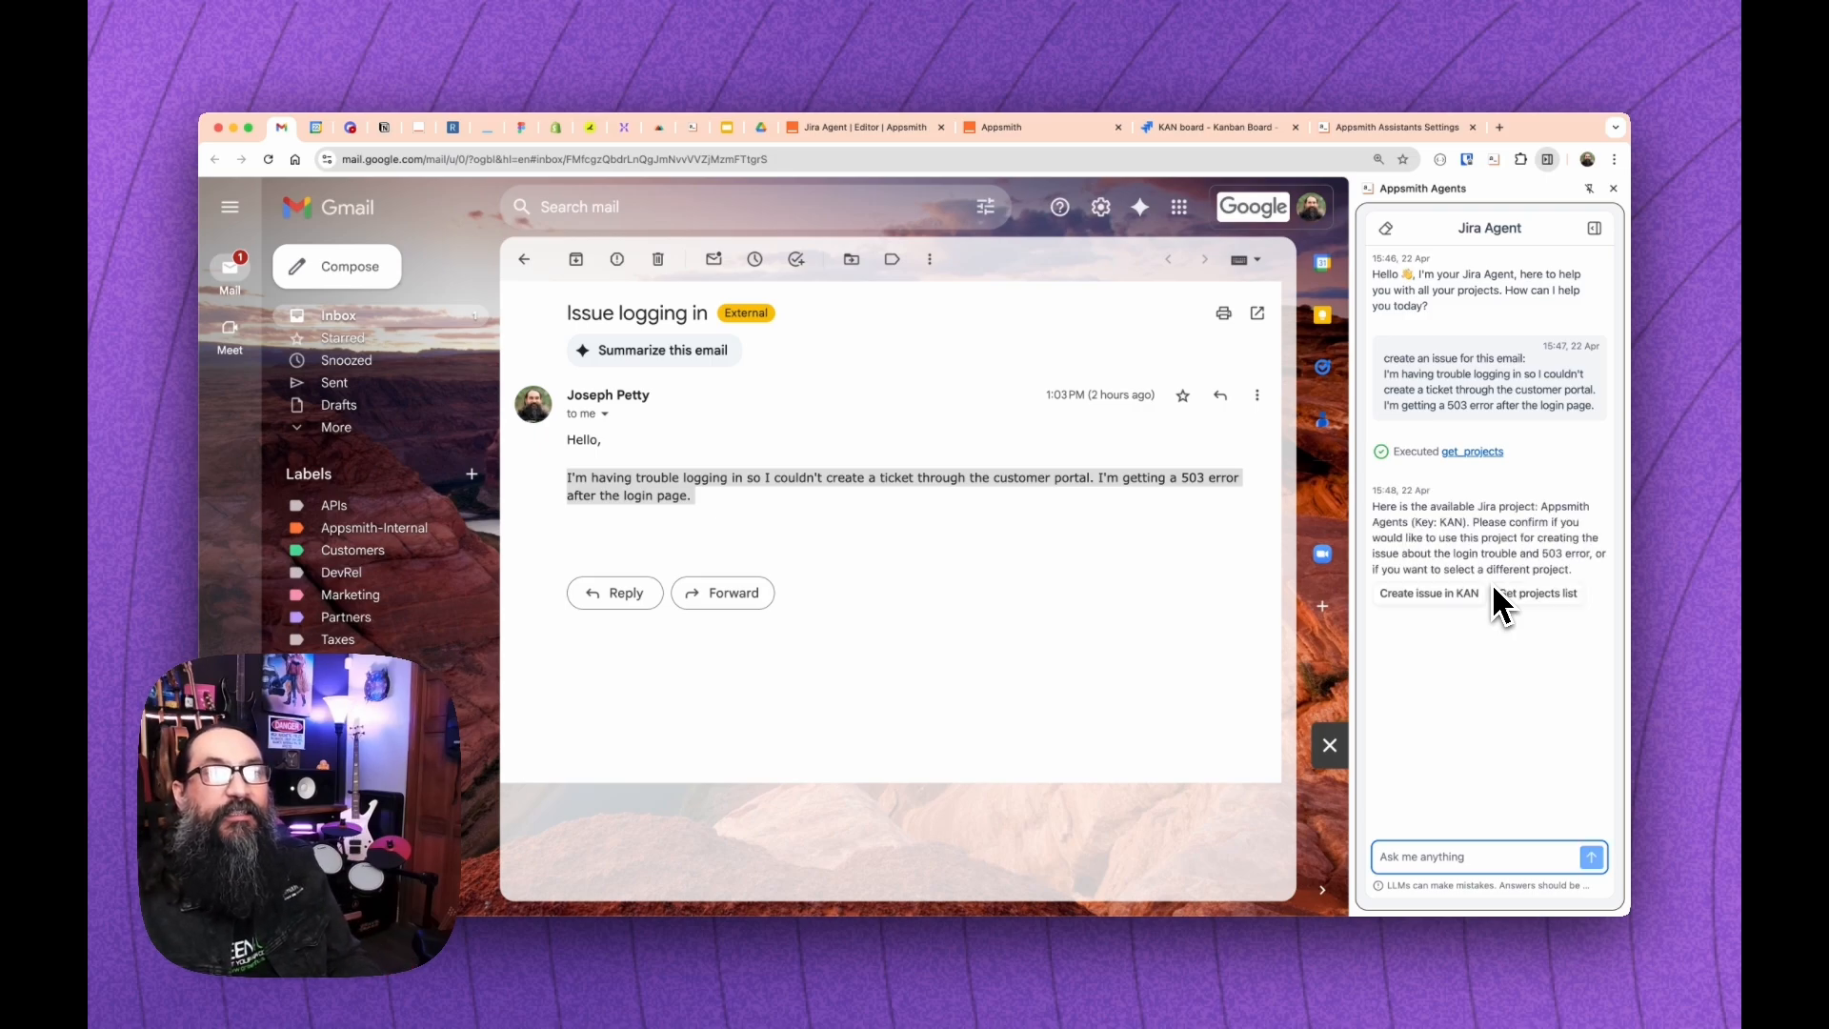
mouse_move(1501, 539)
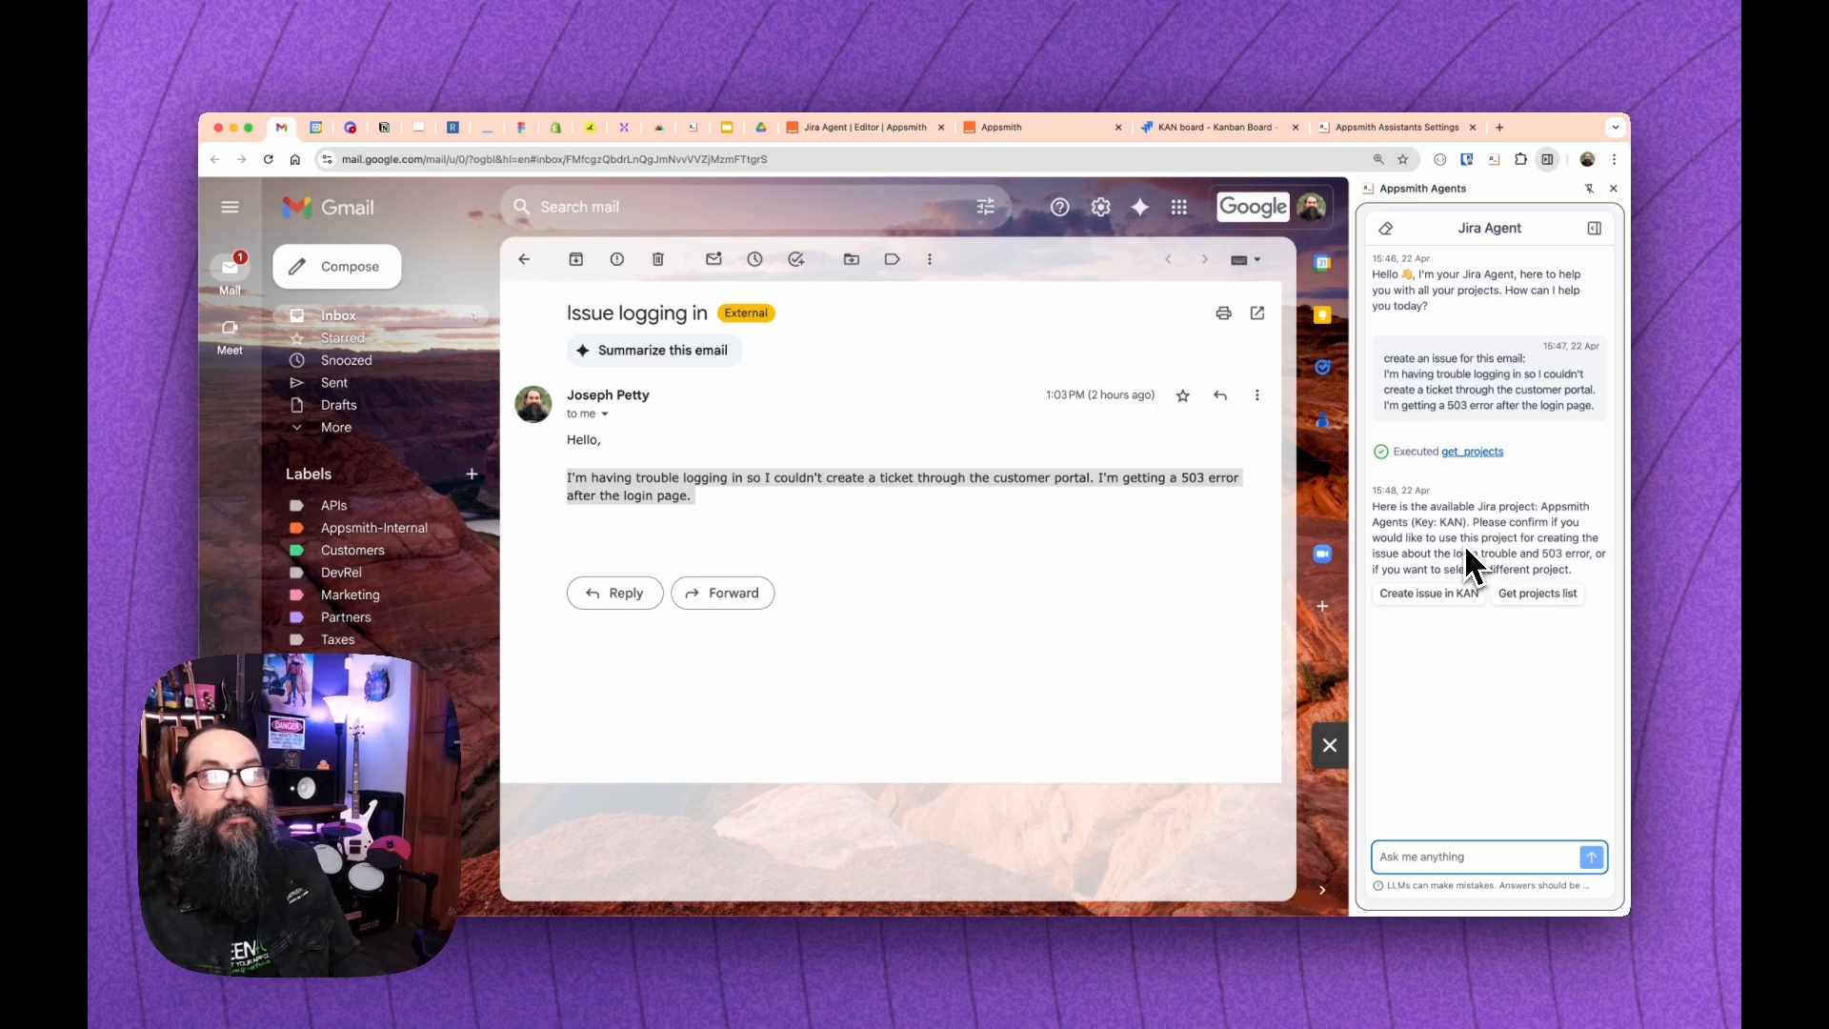
mouse_move(1457, 611)
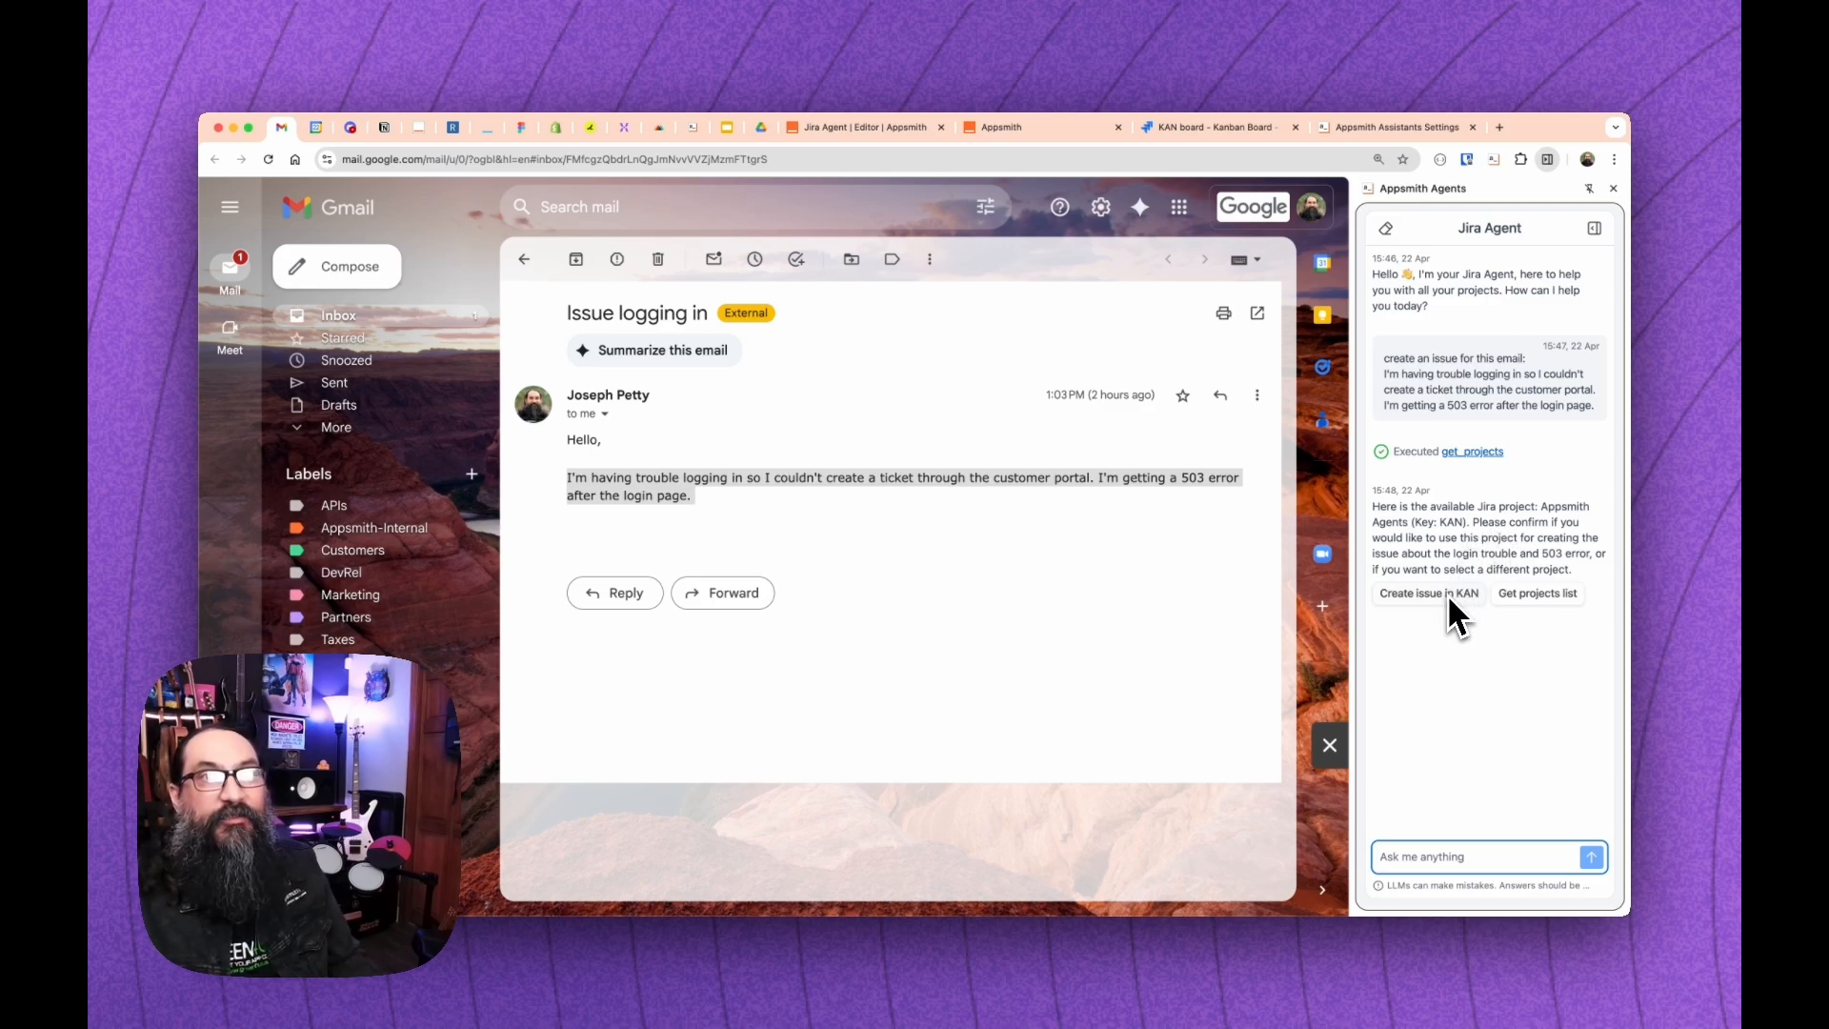
mouse_move(1467, 548)
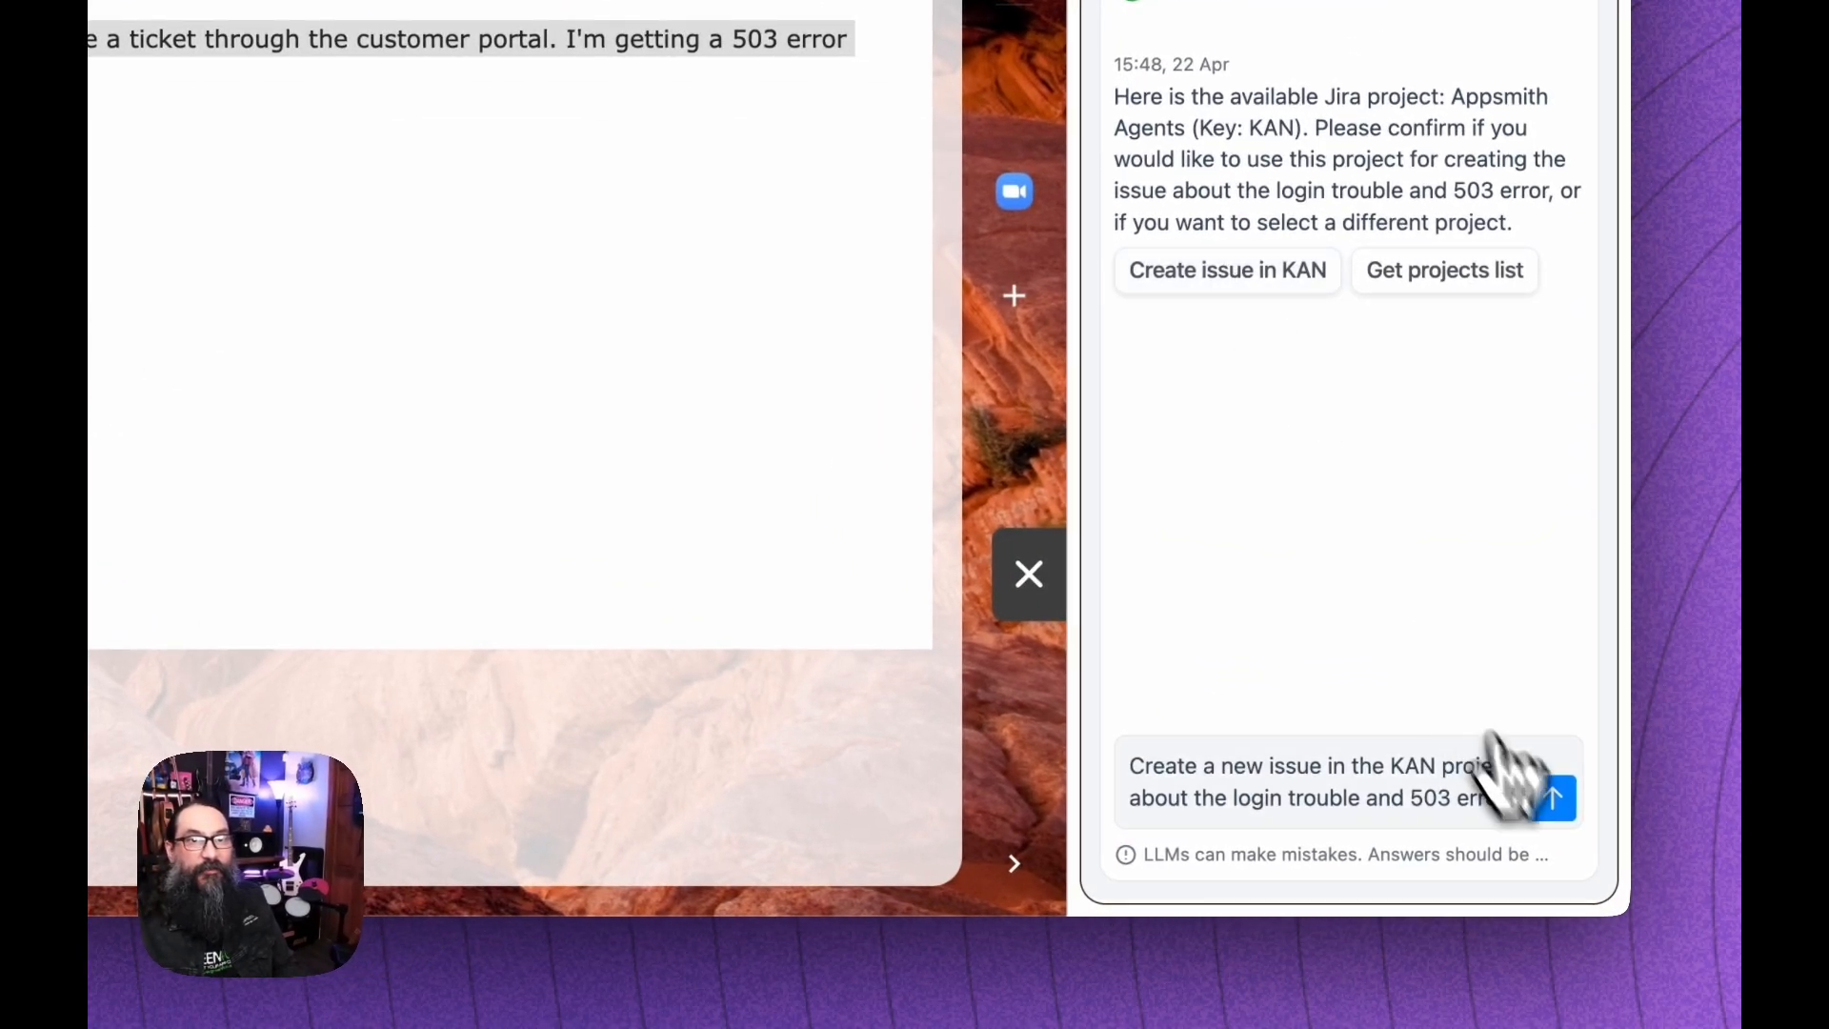
Confirm creating the issue in KAN, then switch to the KAN board to check it
left_click(1552, 797)
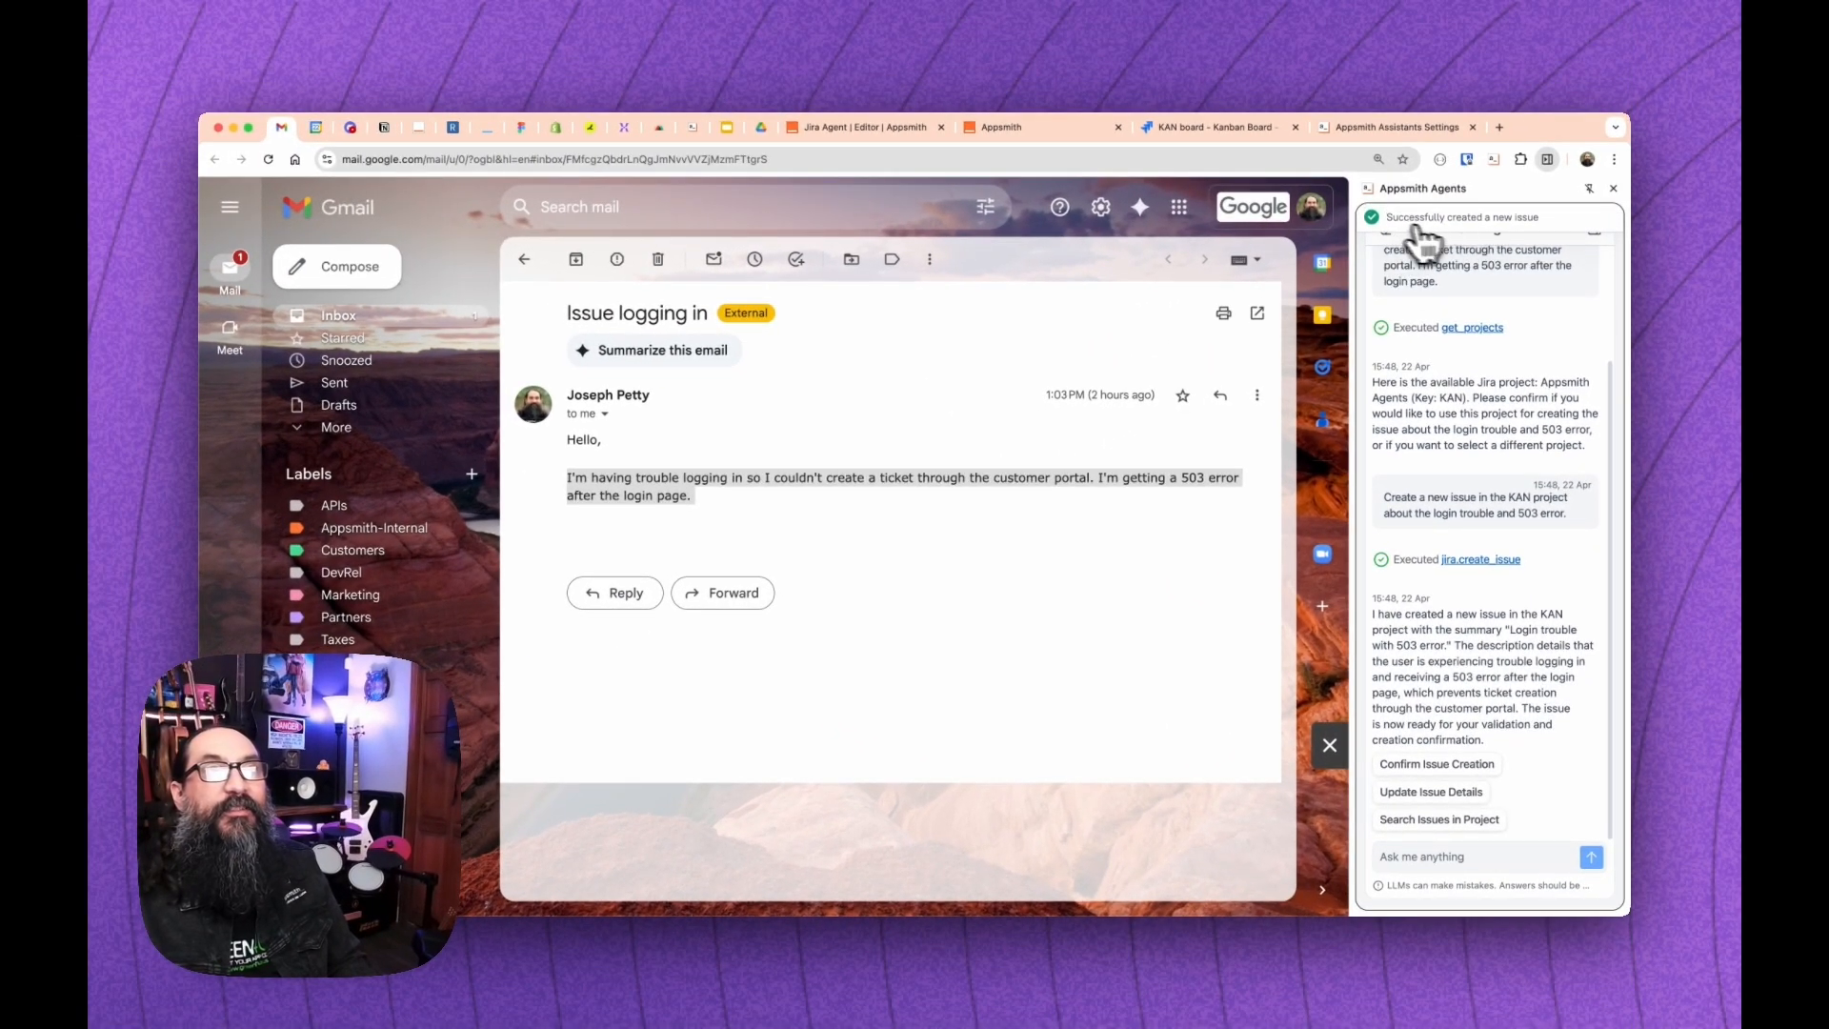
left_click(1214, 126)
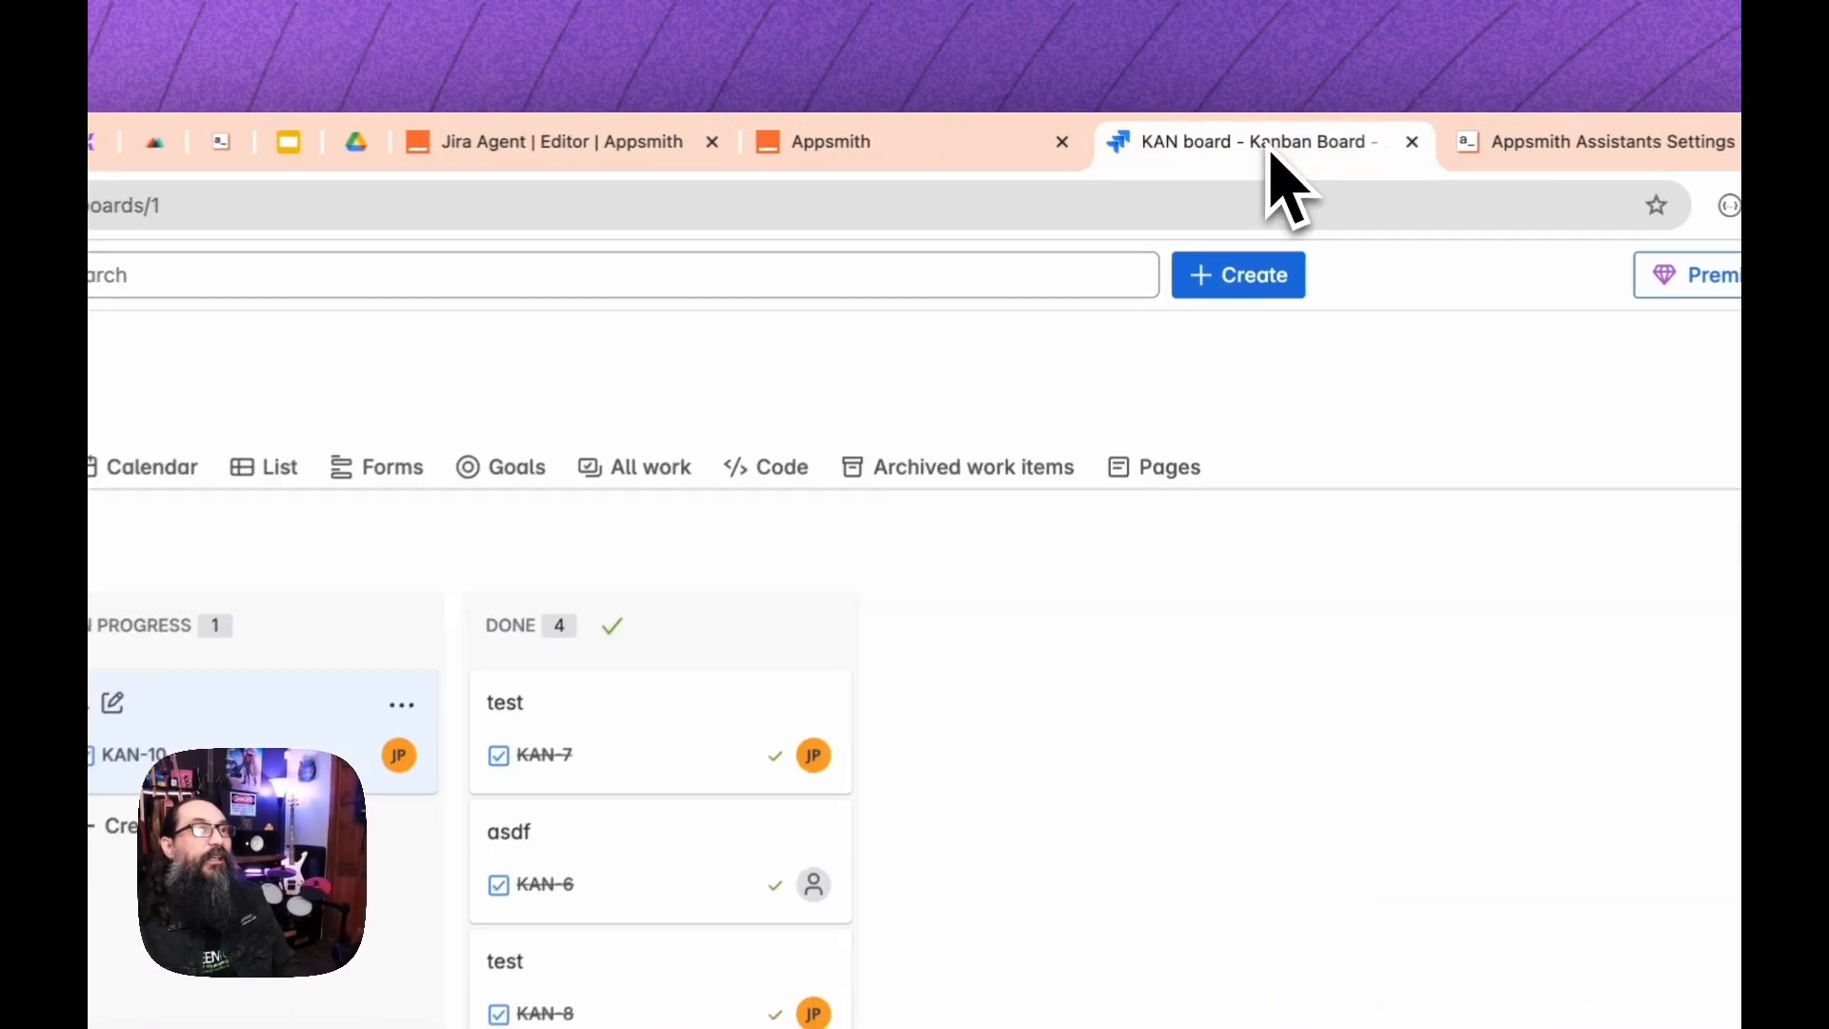